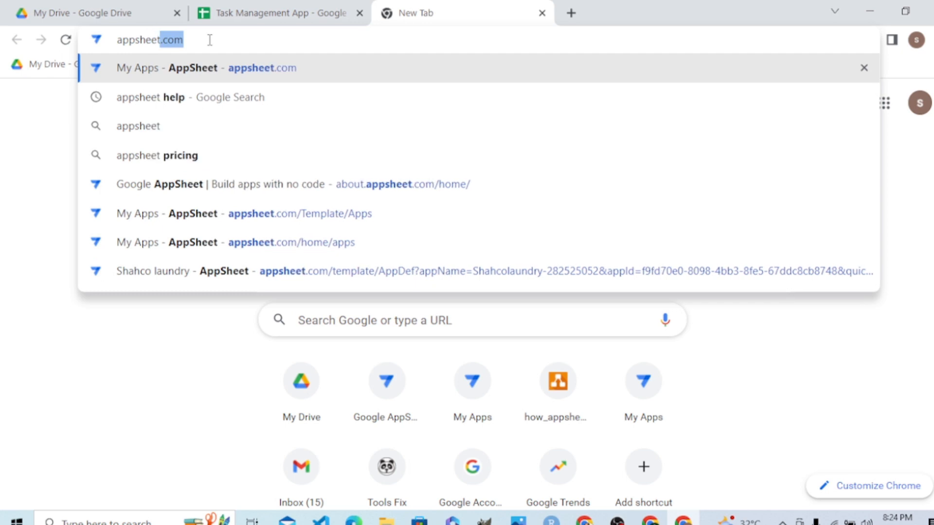
Go to the AppSheet My Apps home page listing recent apps
{"action": "left_click", "coordinate": [206, 67]}
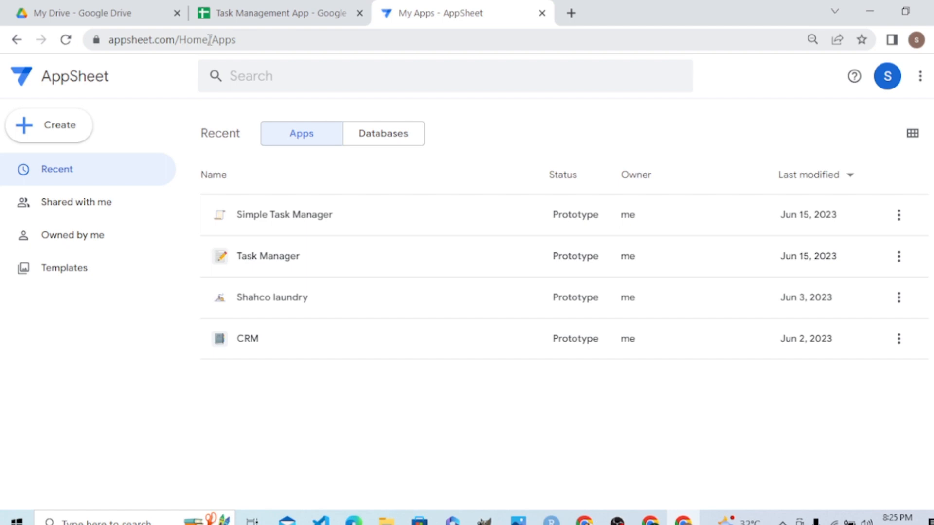
{"action": "mouse_move", "coordinate": [59, 126]}
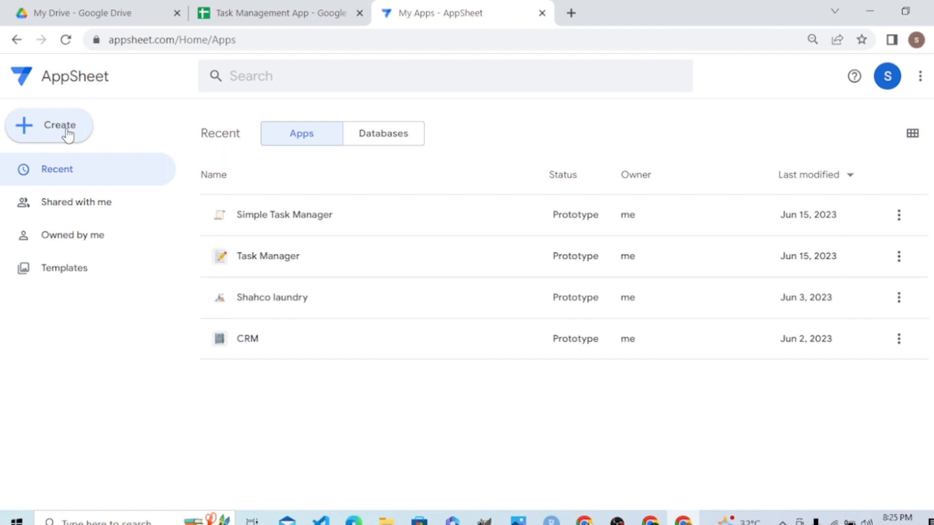
Start creating a new app from existing data via the Create menu
{"action": "left_click", "coordinate": [49, 125]}
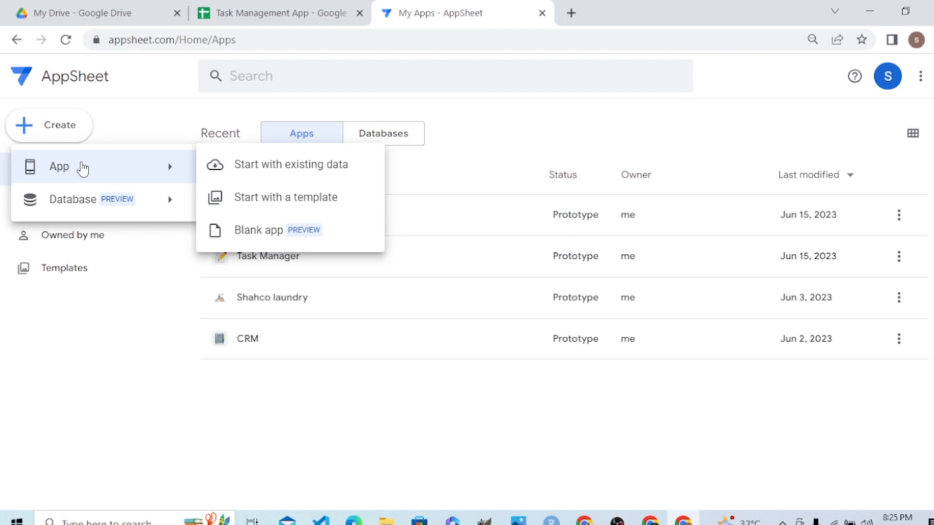
{"action": "mouse_move", "coordinate": [121, 168]}
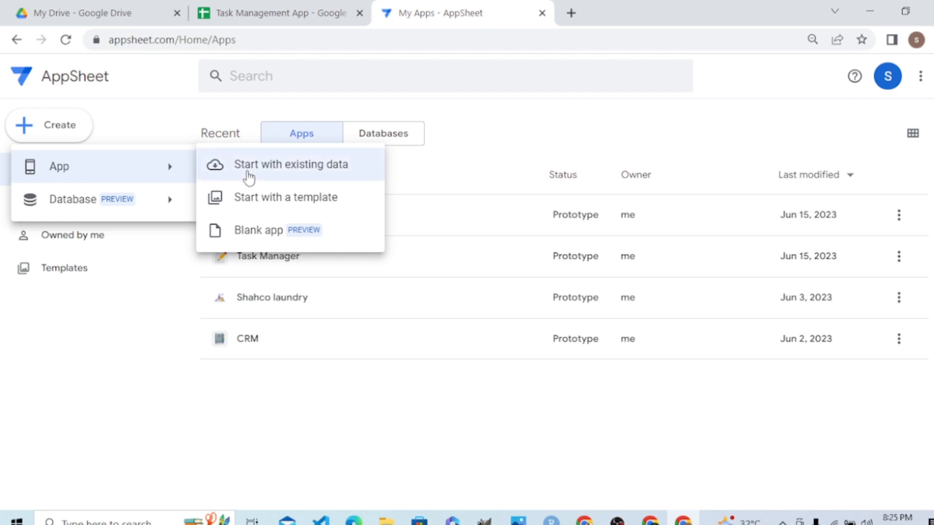
{"action": "mouse_move", "coordinate": [73, 143]}
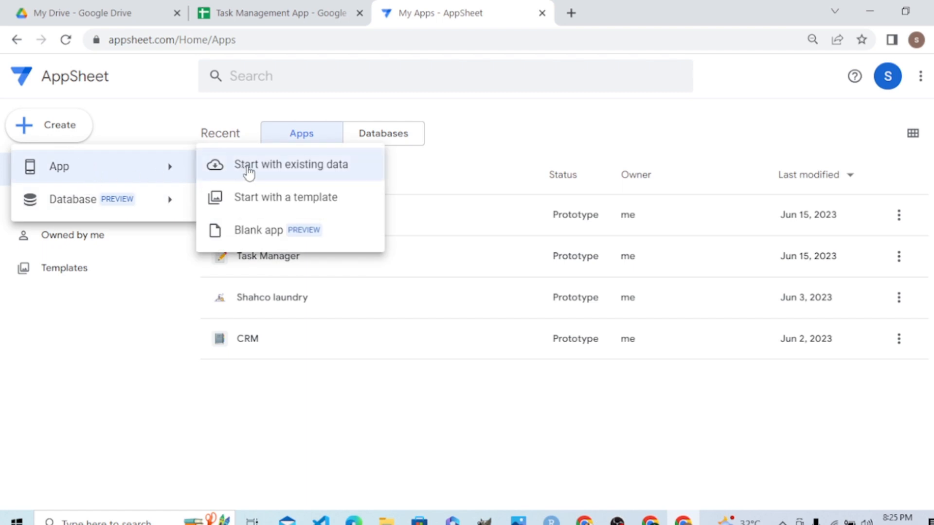
{"action": "left_click", "coordinate": [291, 164]}
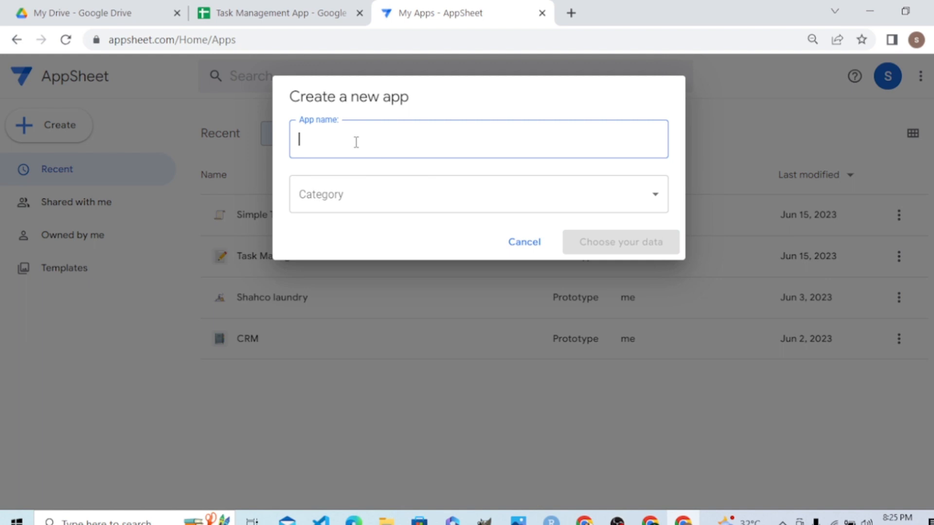
Name the app Task Management App with category Planning & Project Management
{"action": "type", "text": "T"}
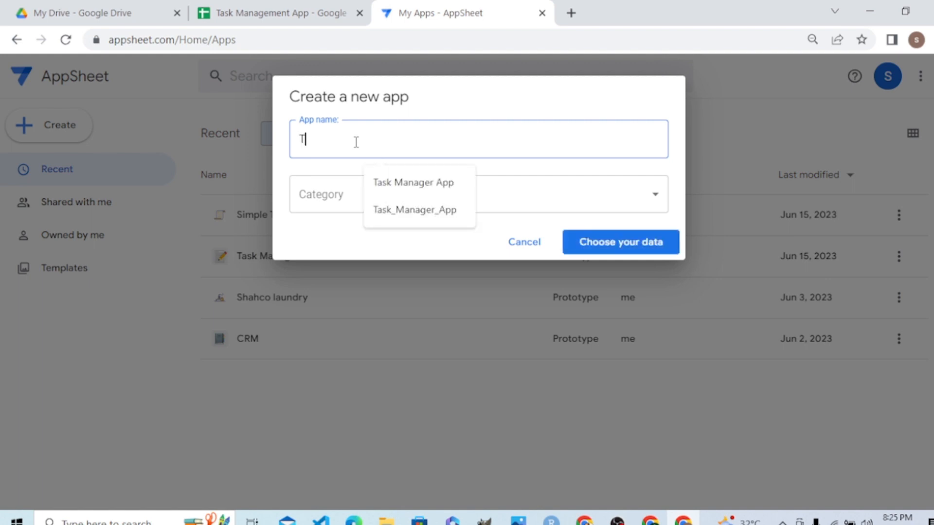
{"action": "type", "text": "ask Management A"}
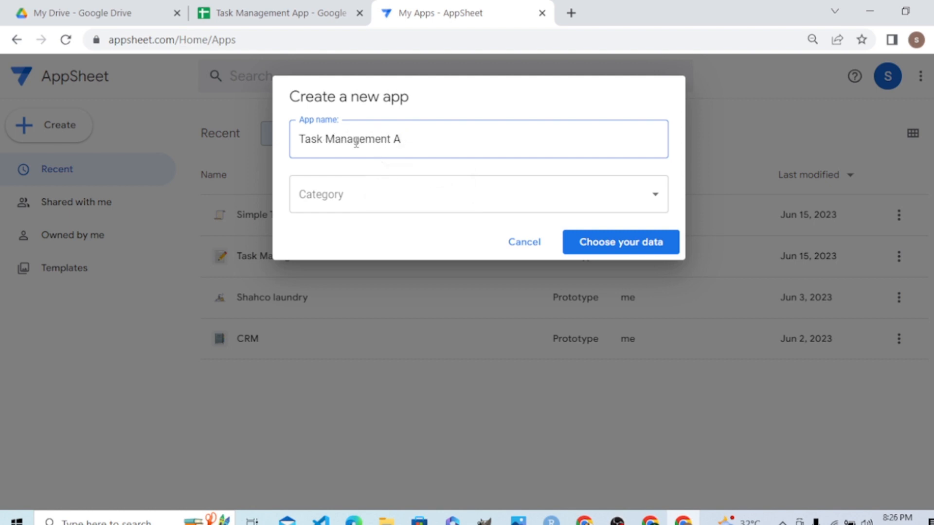
{"action": "type", "text": "pp"}
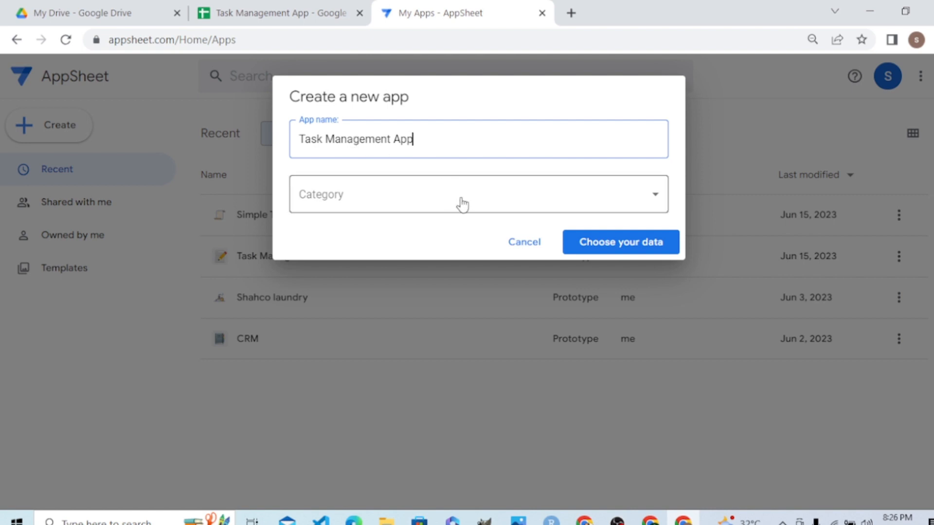
{"action": "left_click", "coordinate": [477, 193]}
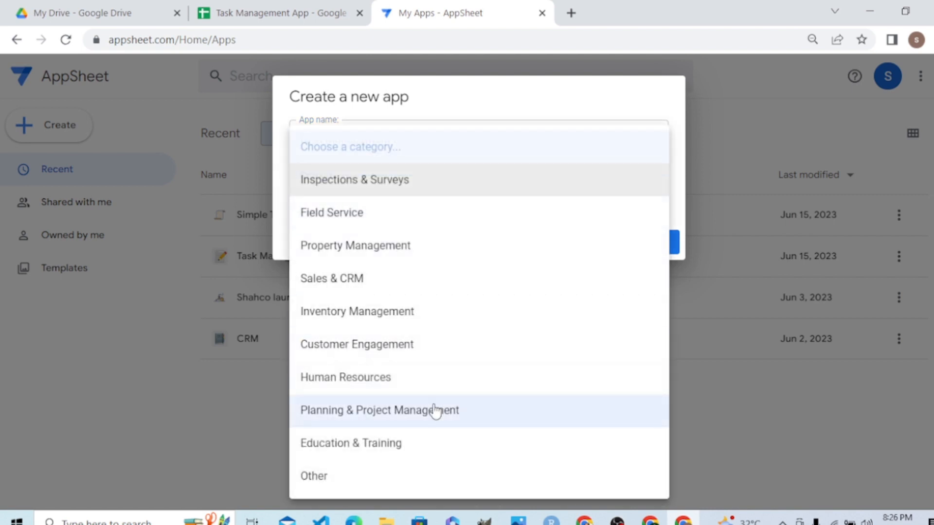
{"action": "left_click", "coordinate": [379, 410]}
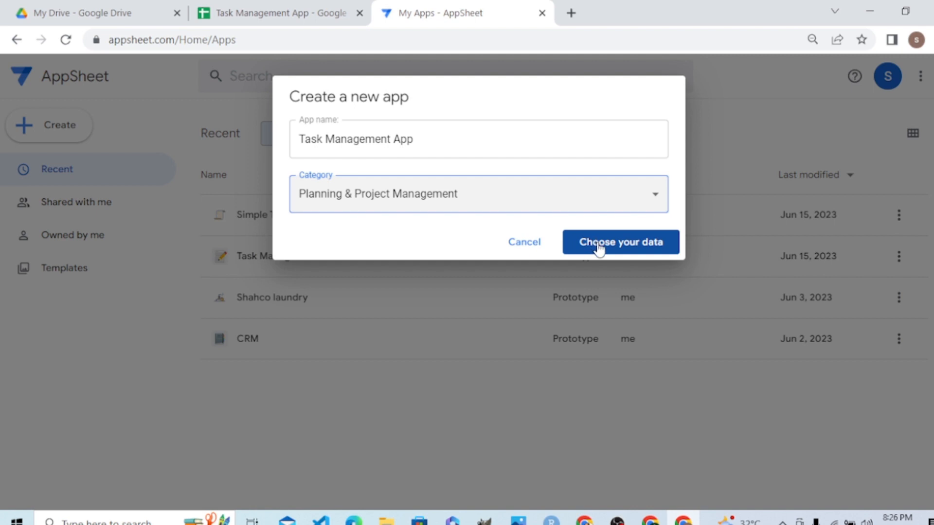
Proceed to Choose your data and request a New source in the data source dialog
{"action": "left_click", "coordinate": [620, 242]}
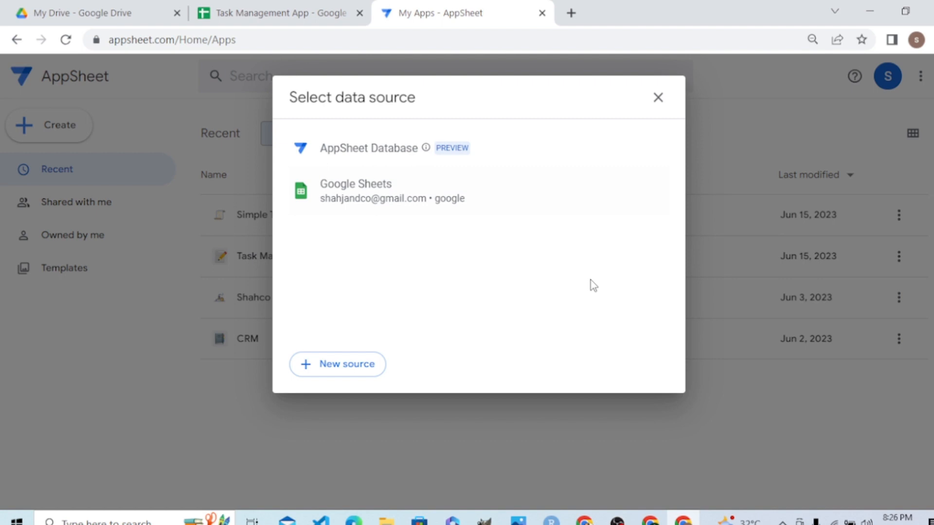
{"action": "mouse_move", "coordinate": [555, 302]}
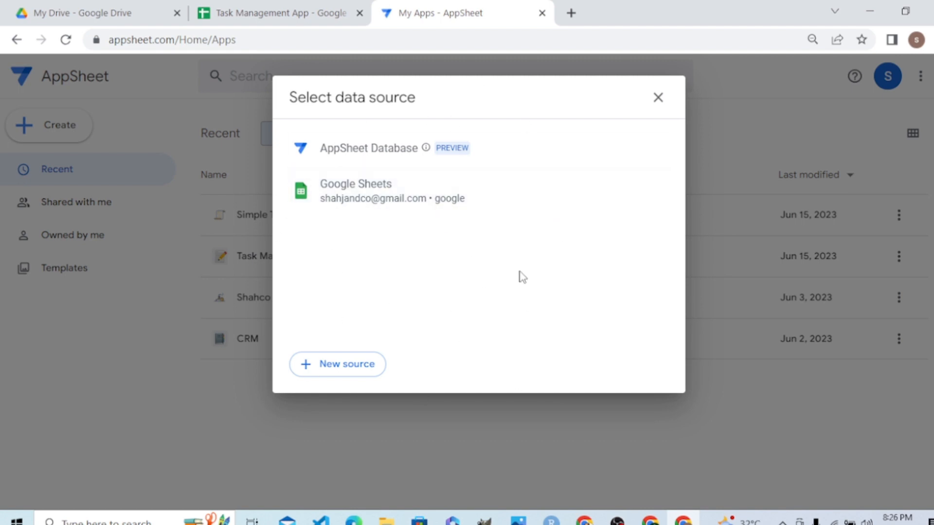
{"action": "mouse_move", "coordinate": [354, 161]}
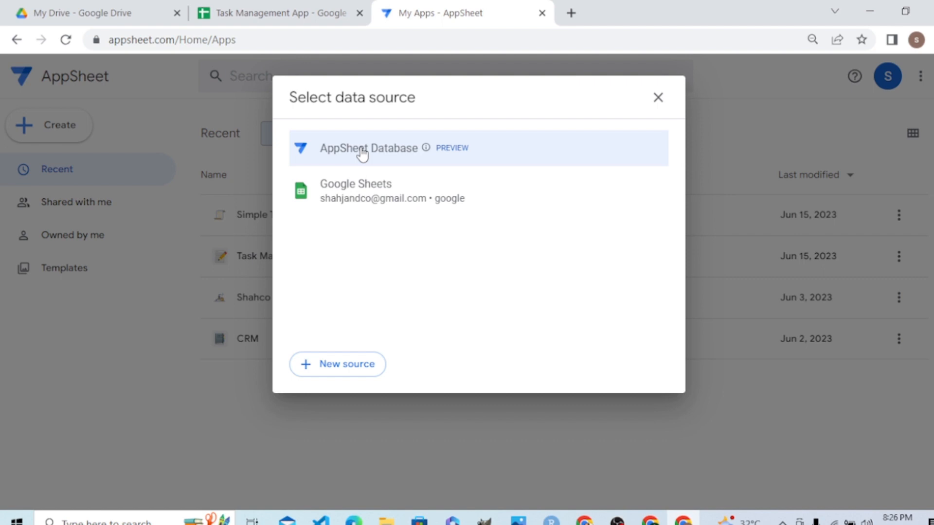
{"action": "mouse_move", "coordinate": [378, 191]}
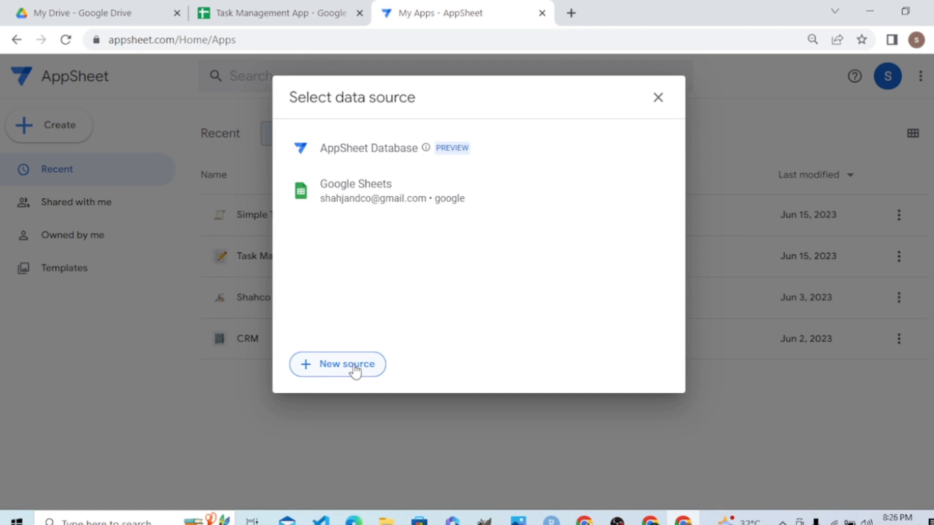
{"action": "left_click", "coordinate": [337, 364]}
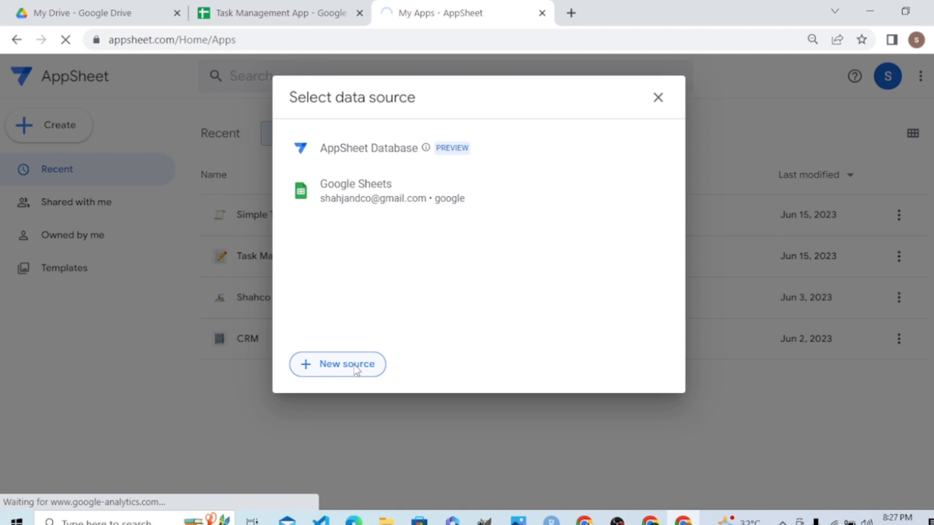
Browse the Add a new data source providers and focus the Data source name field
{"action": "left_click", "coordinate": [337, 363]}
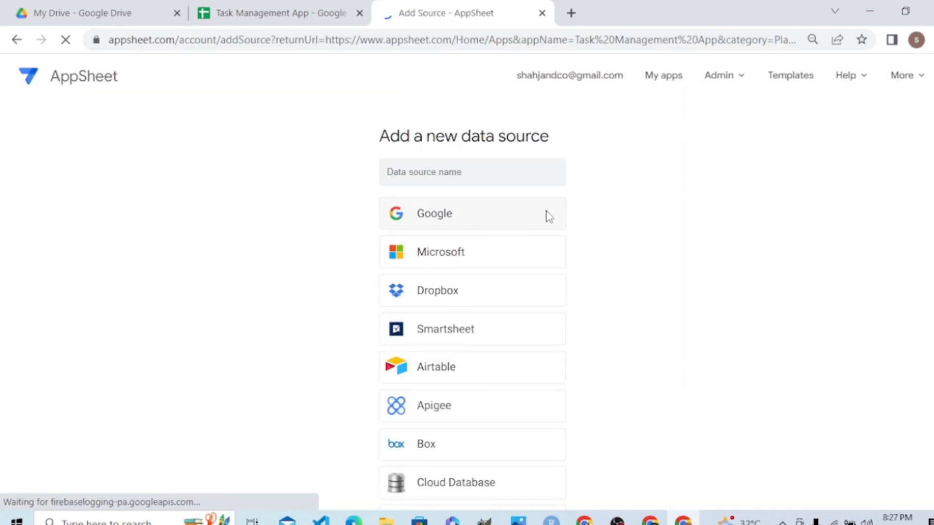
{"action": "scroll", "scroll_direction": "down", "scroll_amount": 3}
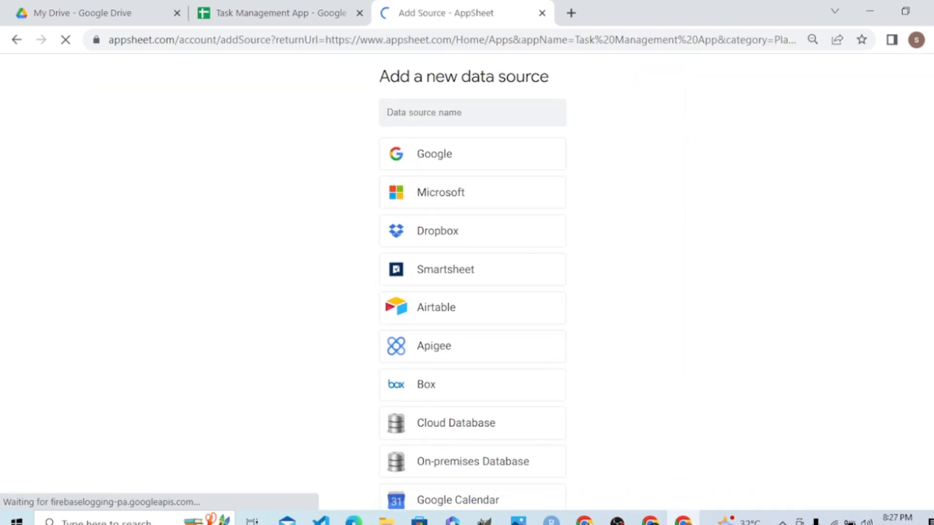
{"action": "scroll", "scroll_direction": "down", "scroll_amount": 3}
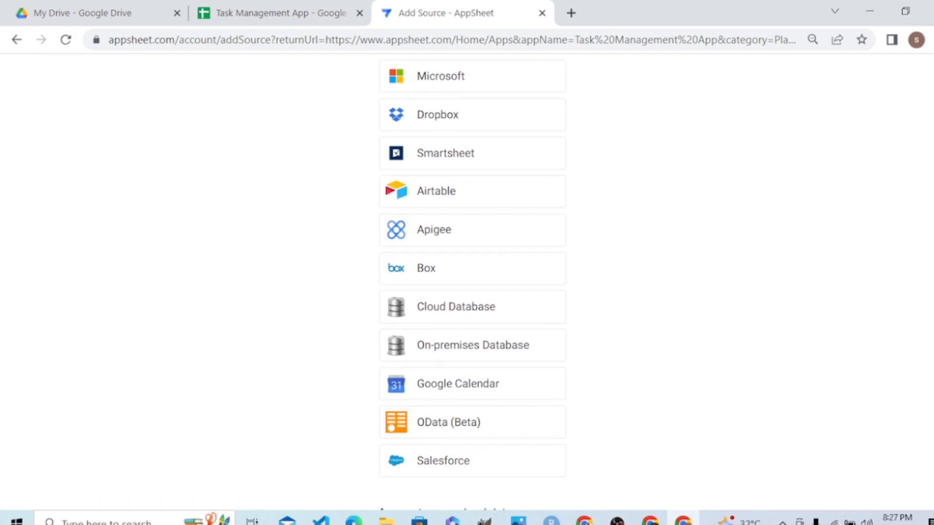
{"action": "scroll", "scroll_direction": "down", "scroll_amount": 3}
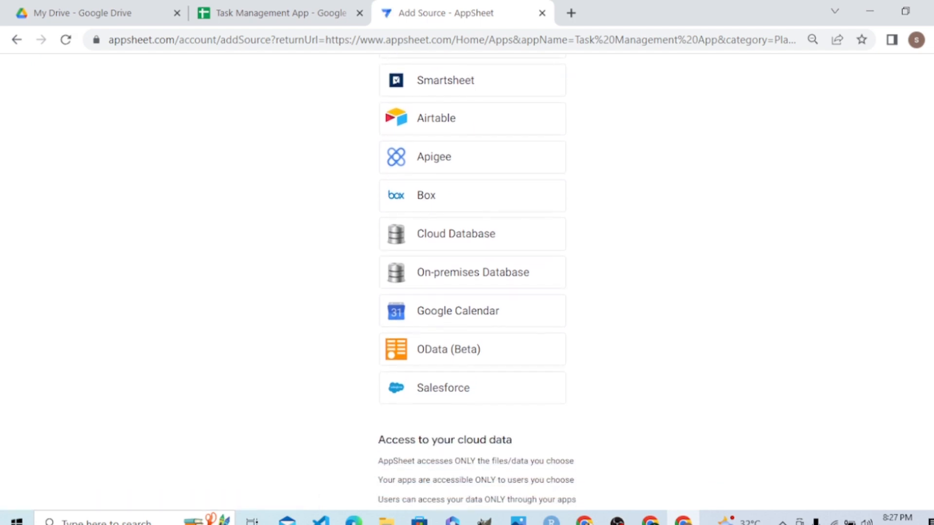
{"action": "scroll", "scroll_direction": "down", "scroll_amount": 3}
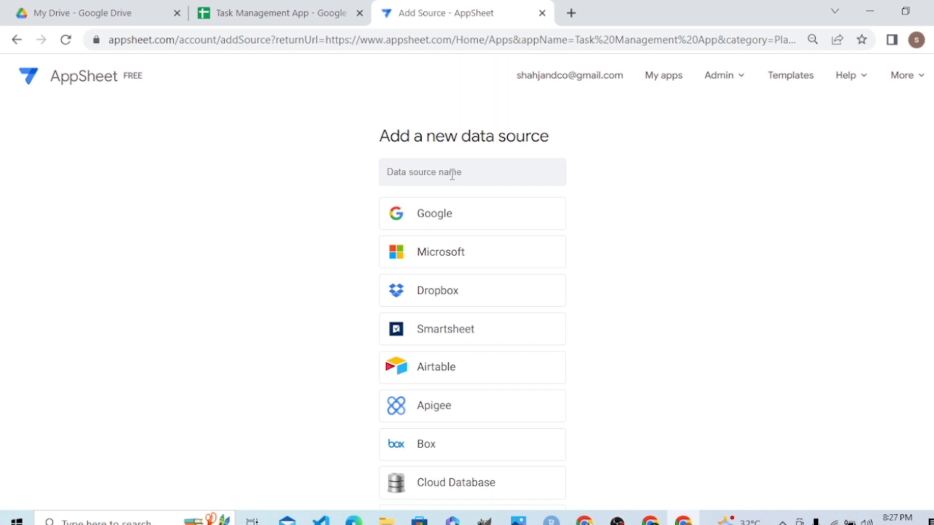
{"action": "left_click", "coordinate": [471, 172]}
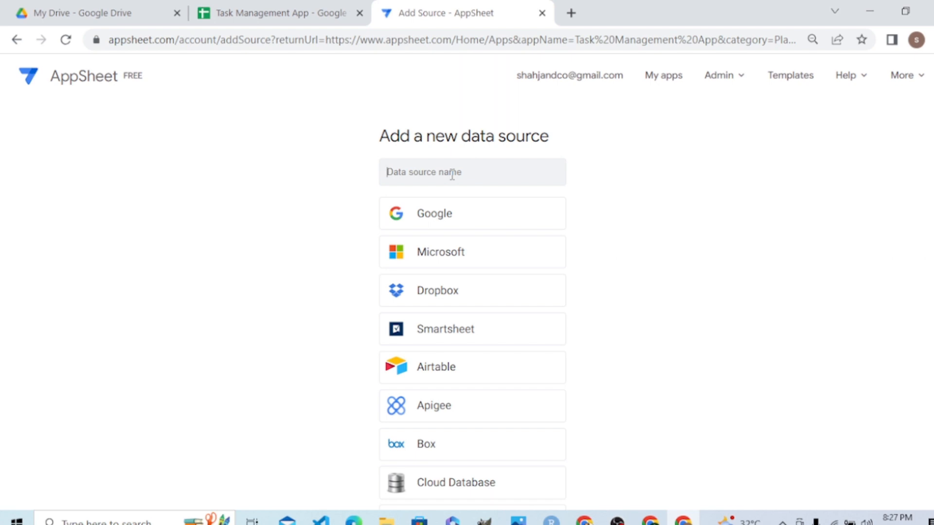
{"action": "mouse_move", "coordinate": [53, 65]}
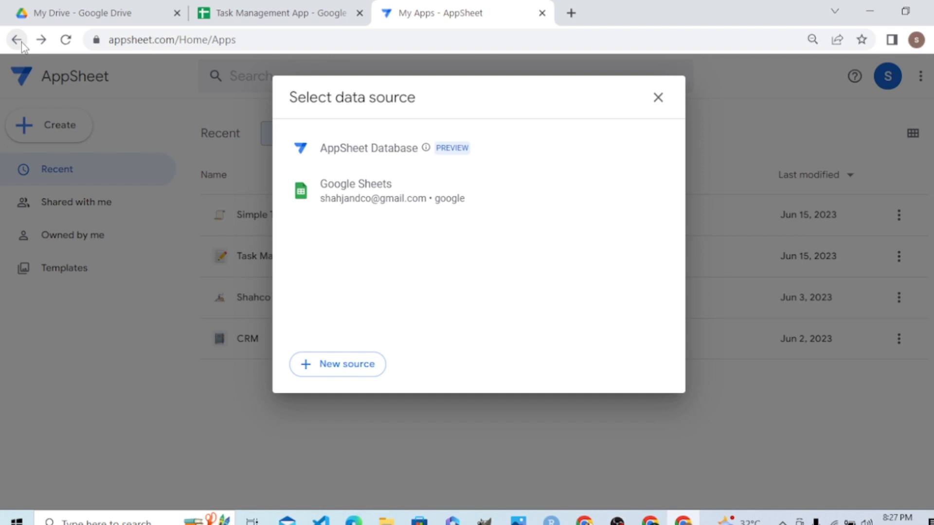
{"action": "mouse_move", "coordinate": [339, 211]}
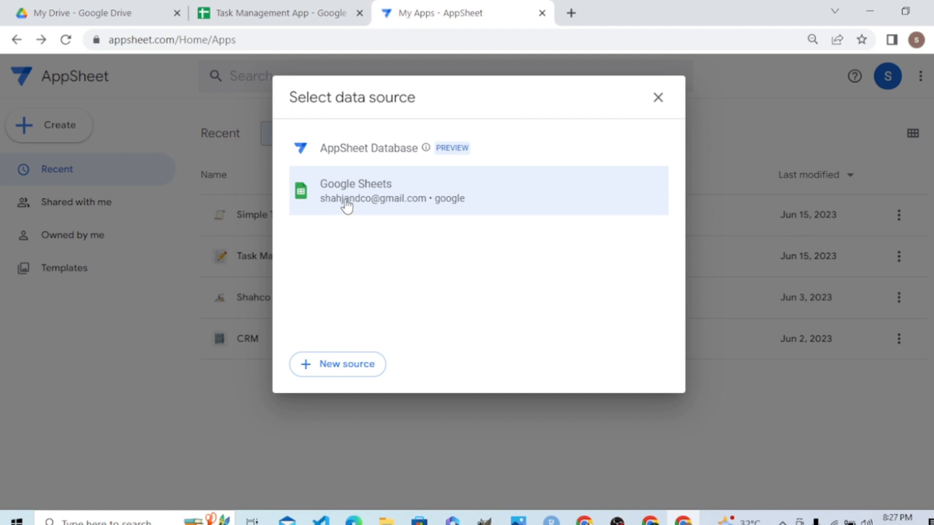
Pick Google Sheets and select the Task Management App spreadsheet from My Drive
{"action": "left_click", "coordinate": [355, 191]}
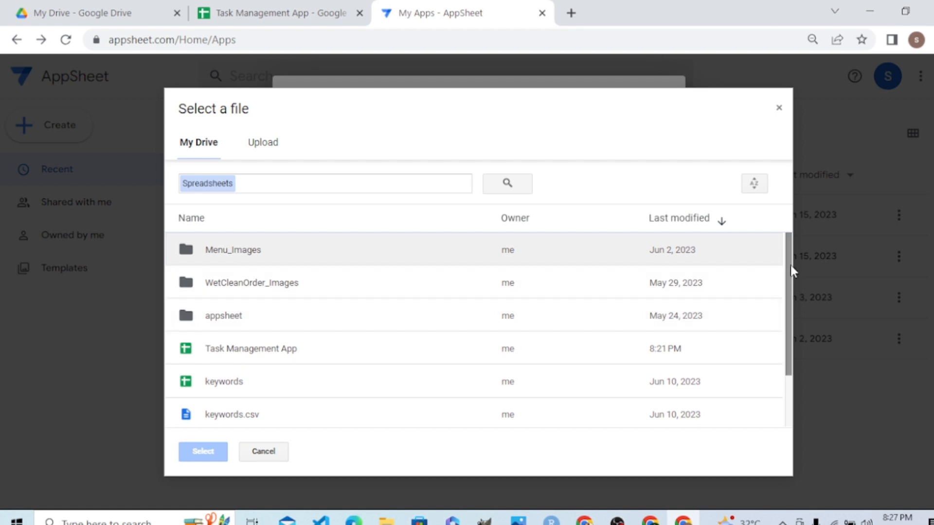
{"action": "scroll", "scroll_direction": "down", "scroll_amount": 3}
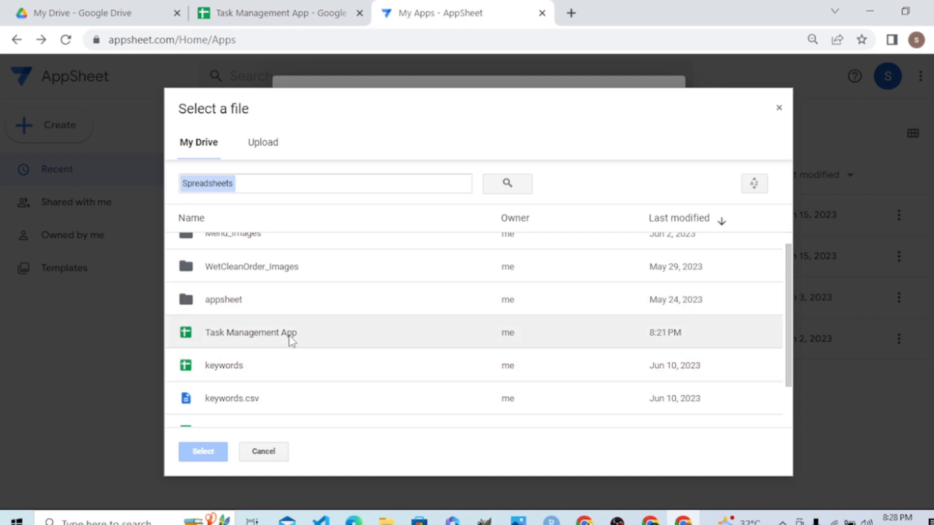
{"action": "left_click", "coordinate": [263, 450]}
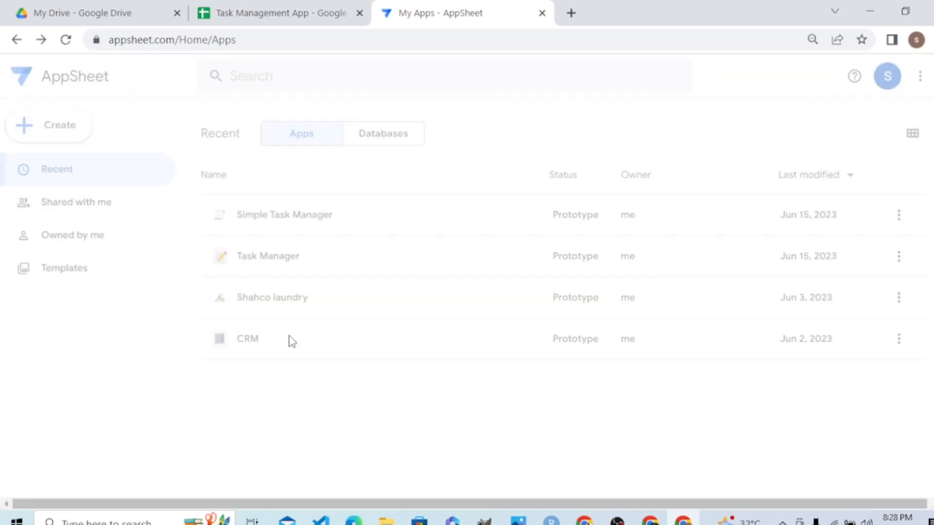
Wait for AppSheet to generate the app until 'Your app is ready!' appears
{"action": "left_click", "coordinate": [267, 256]}
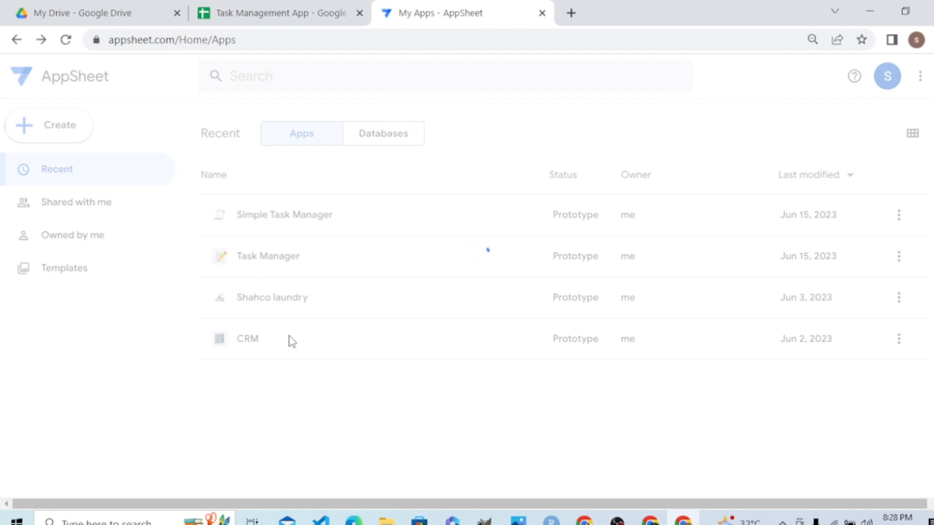
{"action": "left_click", "coordinate": [267, 256]}
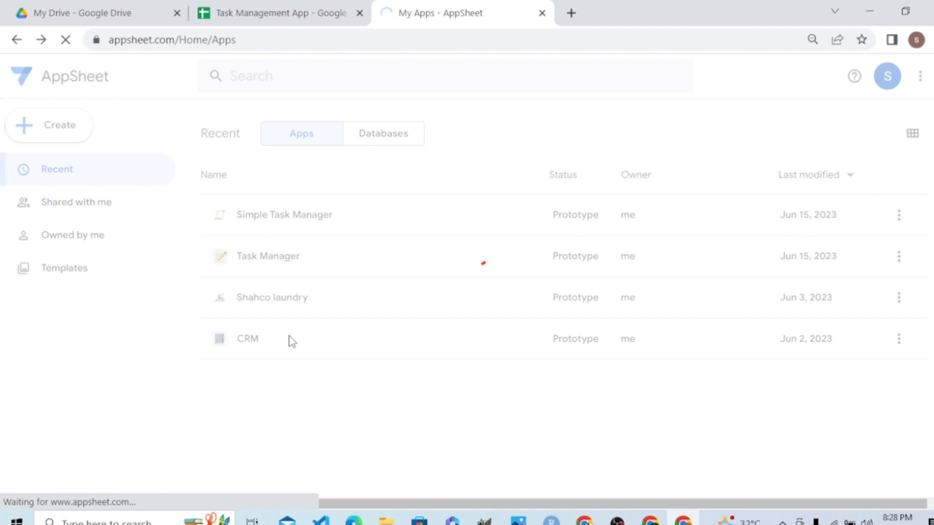
{"action": "left_click", "coordinate": [268, 256]}
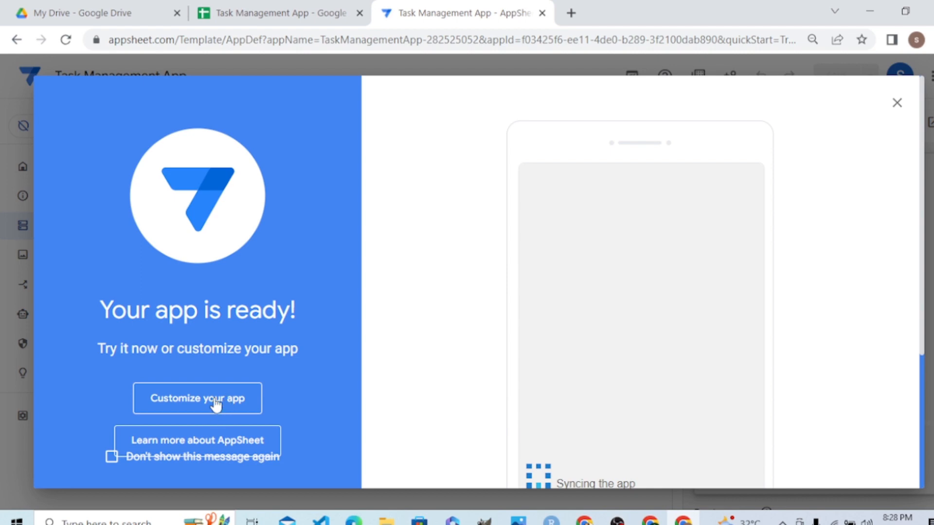
Dismiss the welcome via Customize your app, landing on Data > Tables with Managers
{"action": "left_click", "coordinate": [197, 399]}
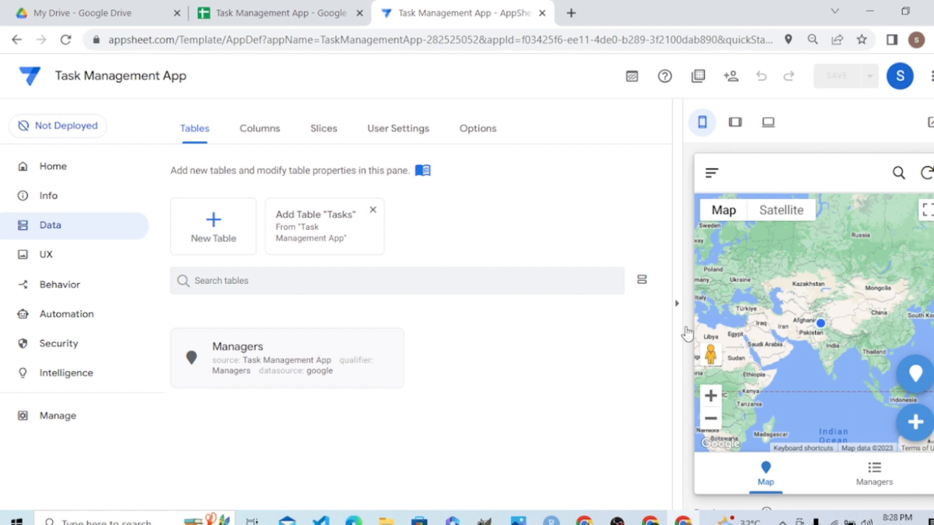
{"action": "mouse_move", "coordinate": [710, 356]}
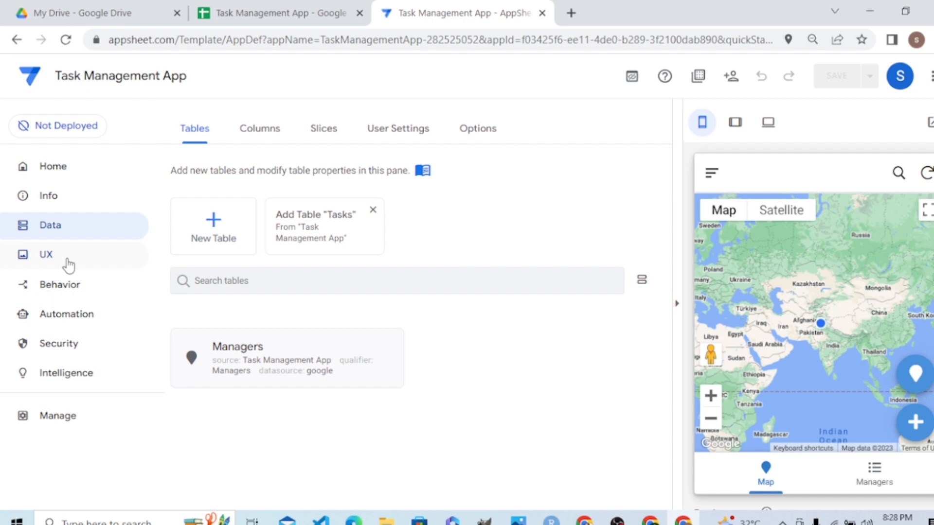
{"action": "mouse_move", "coordinate": [757, 370]}
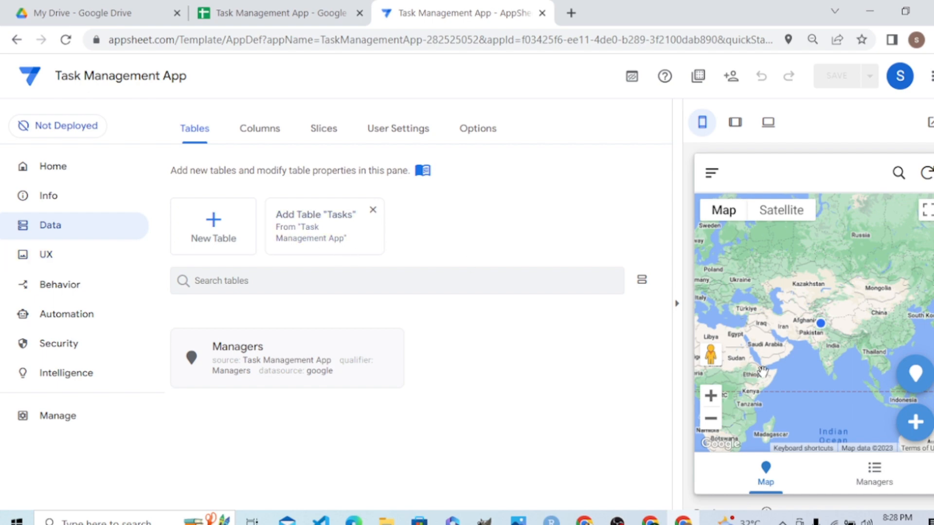
{"action": "mouse_move", "coordinate": [294, 314]}
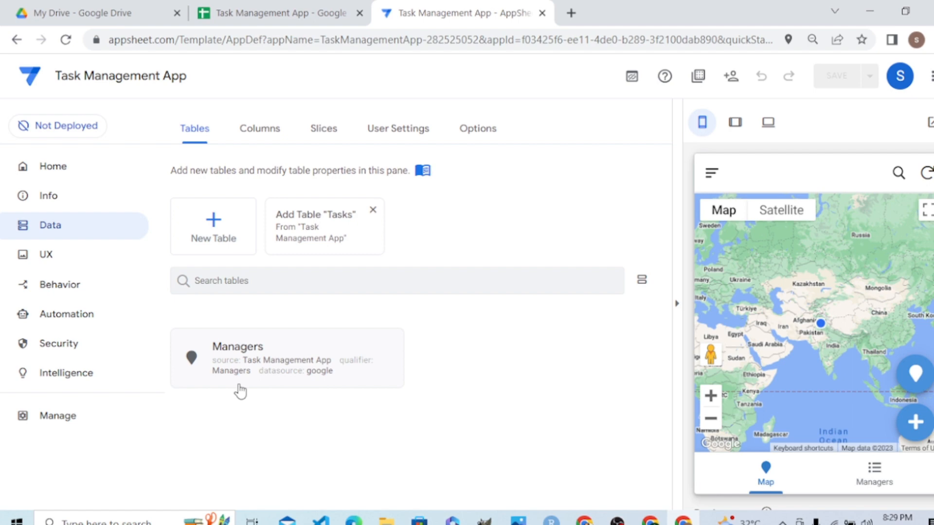
{"action": "mouse_move", "coordinate": [318, 333]}
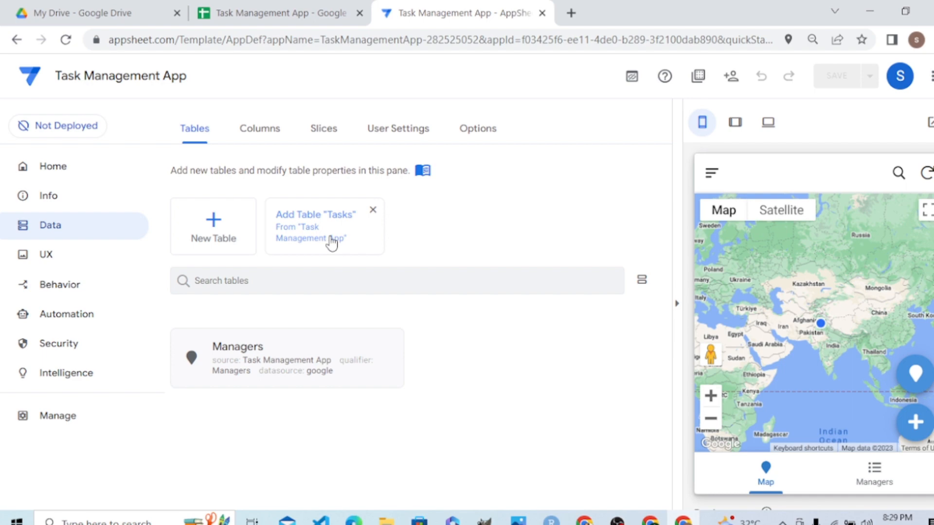
{"action": "mouse_move", "coordinate": [330, 244]}
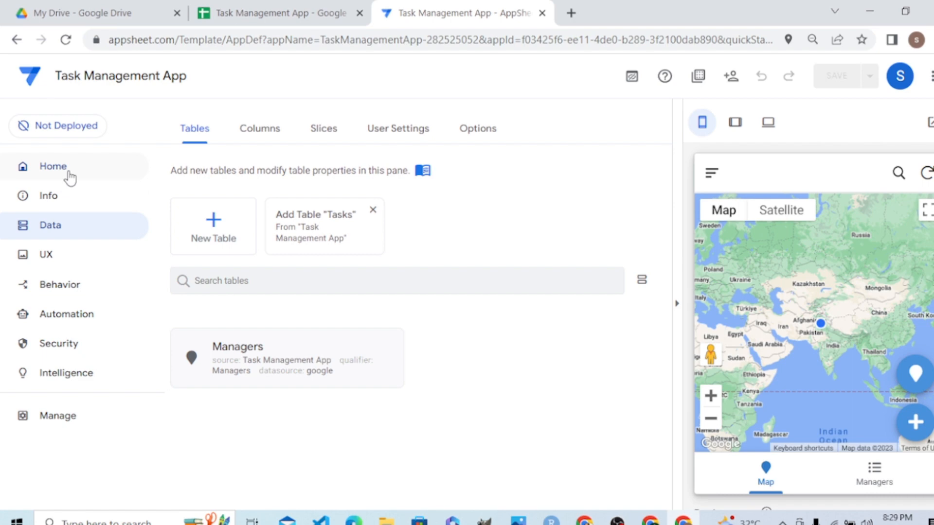
{"action": "mouse_move", "coordinate": [73, 255]}
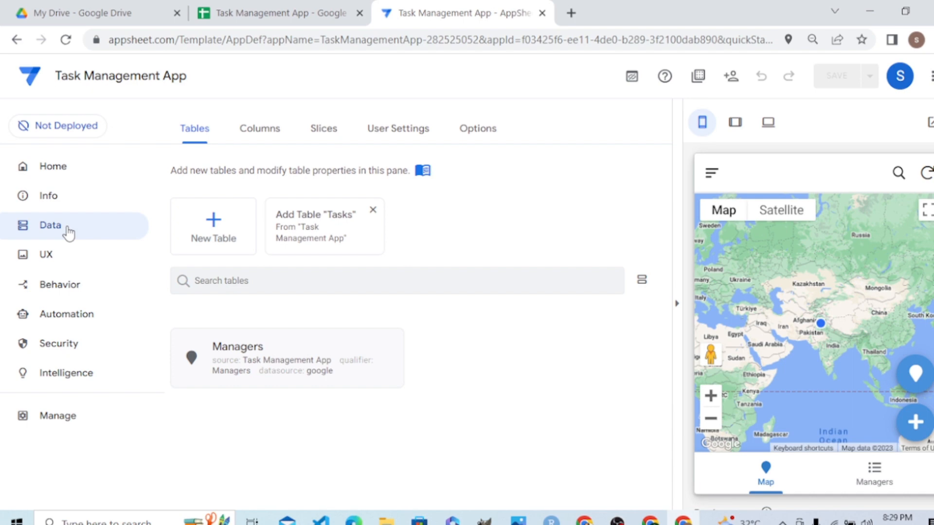
{"action": "mouse_move", "coordinate": [46, 254]}
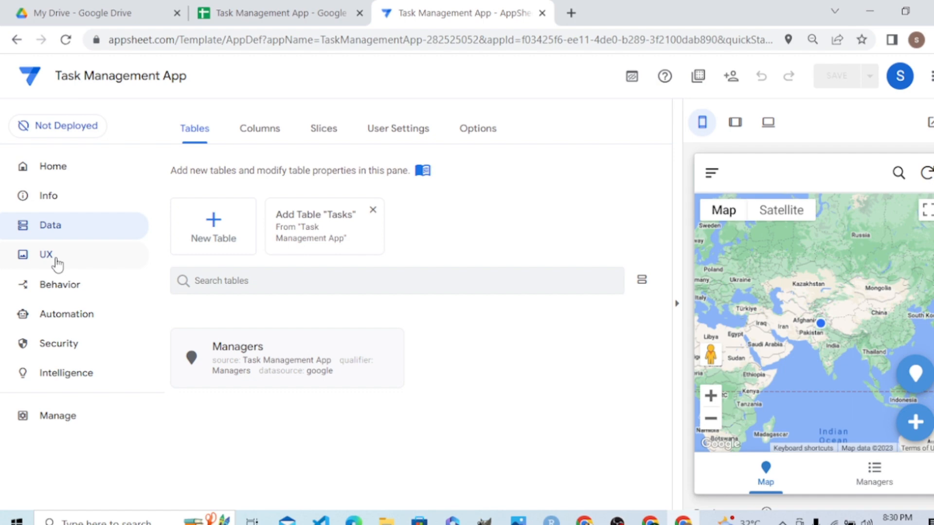
Show the UX Views page listing Managers and Map as primary views
{"action": "left_click", "coordinate": [45, 254]}
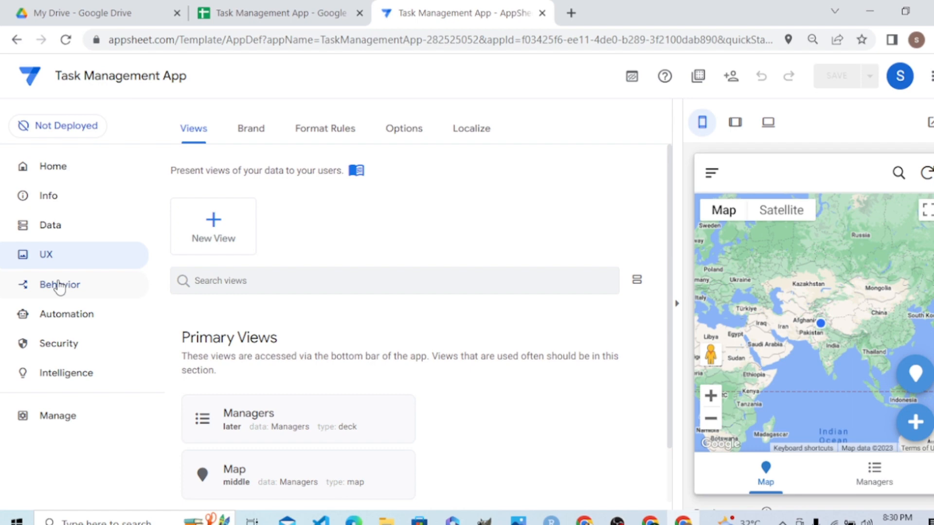
{"action": "mouse_move", "coordinate": [60, 288]}
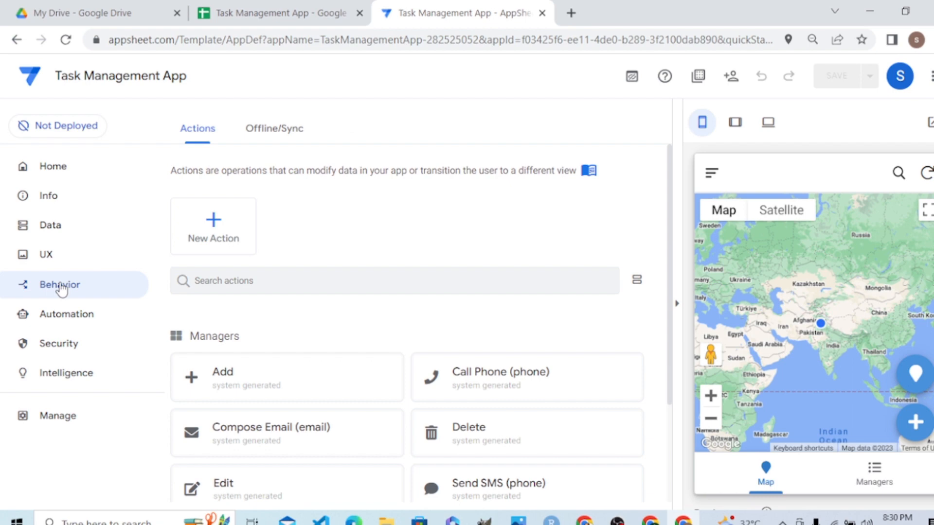
{"action": "mouse_move", "coordinate": [673, 221]}
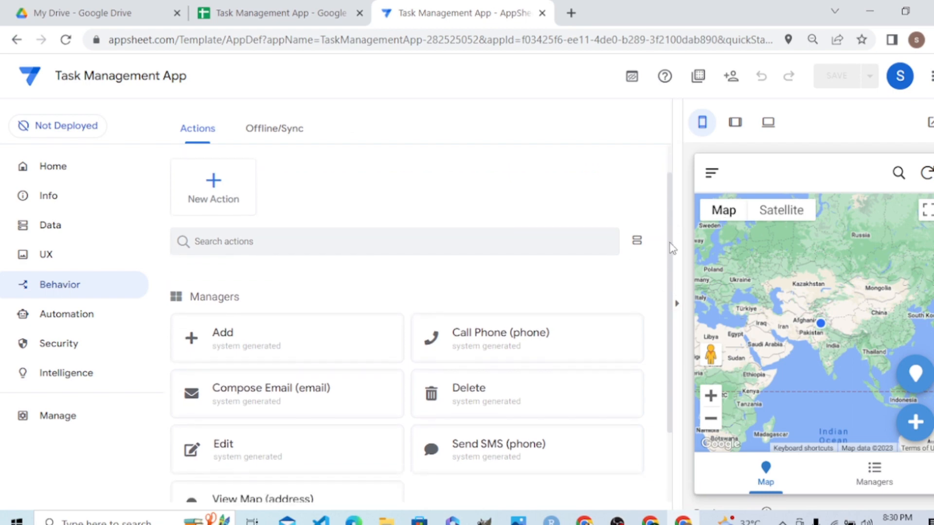
{"action": "mouse_move", "coordinate": [91, 296]}
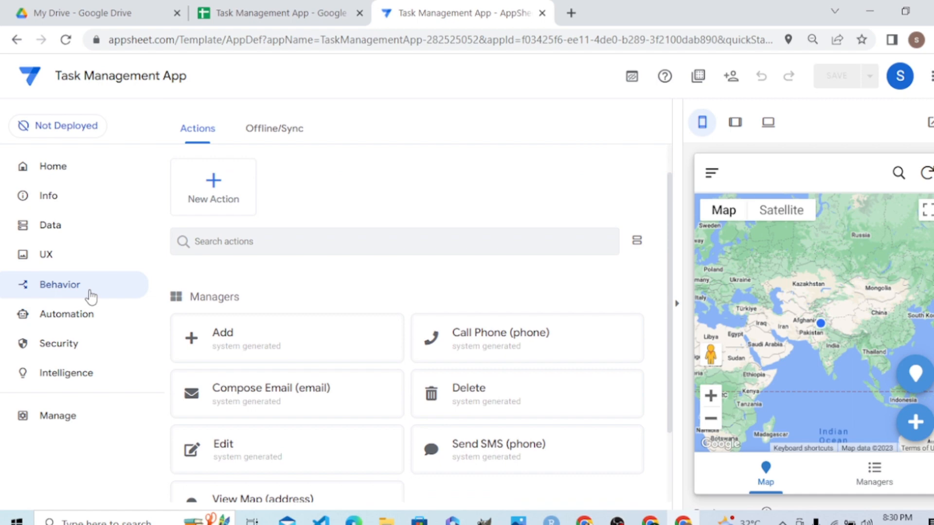
{"action": "mouse_move", "coordinate": [67, 314]}
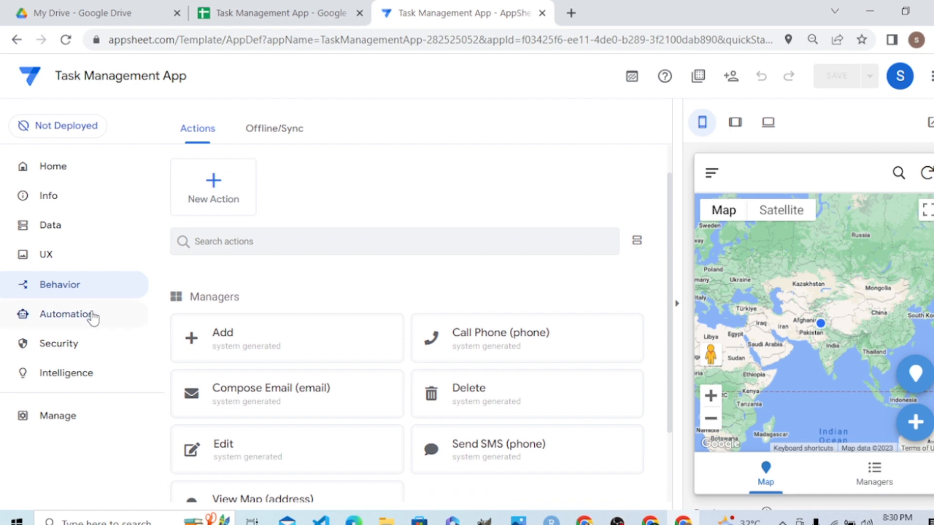
Show the Automation Bots page with email and SMS bot suggestions
{"action": "left_click", "coordinate": [67, 315]}
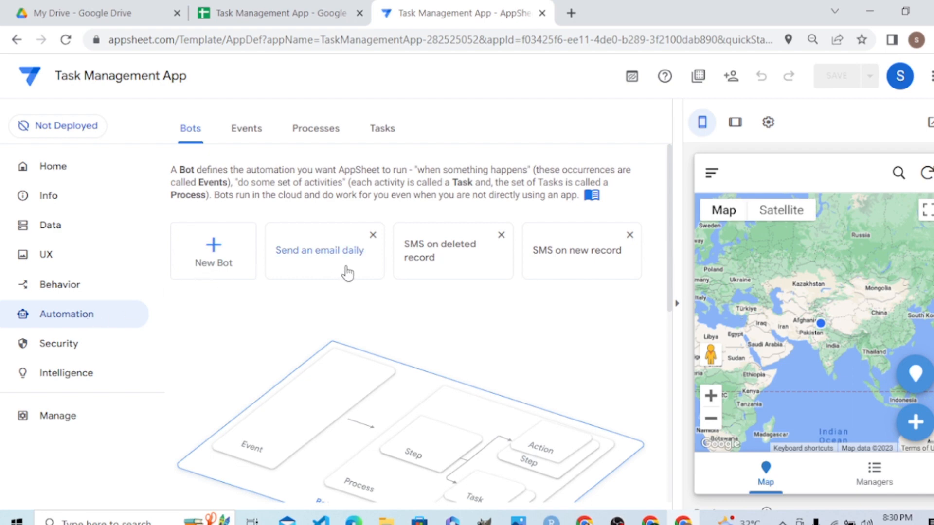
{"action": "mouse_move", "coordinate": [451, 274]}
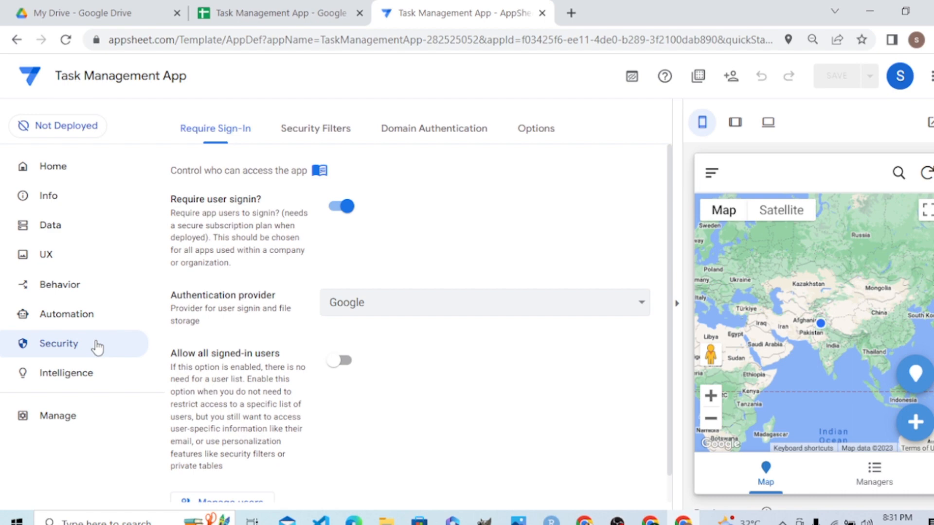
{"action": "mouse_move", "coordinate": [71, 230]}
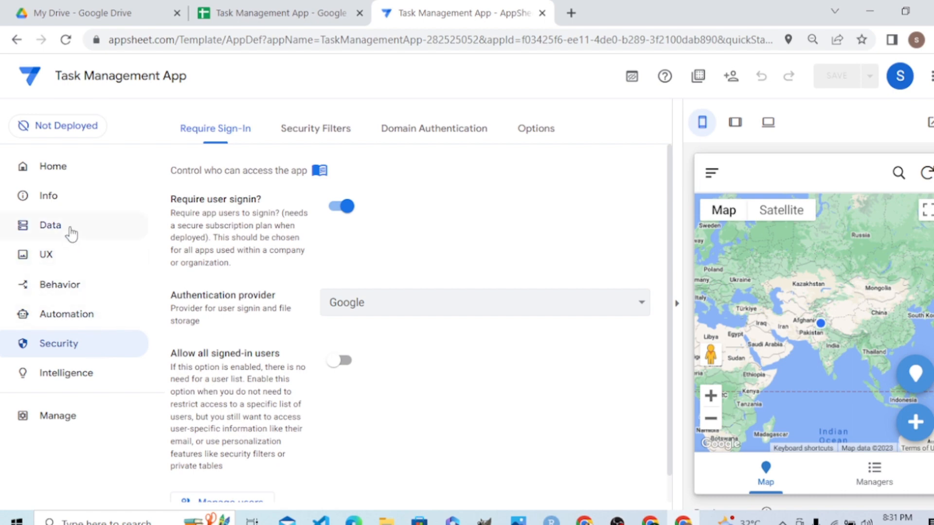
Go to the Data section listing the Managers table with an offer to add Tasks
{"action": "left_click", "coordinate": [49, 224]}
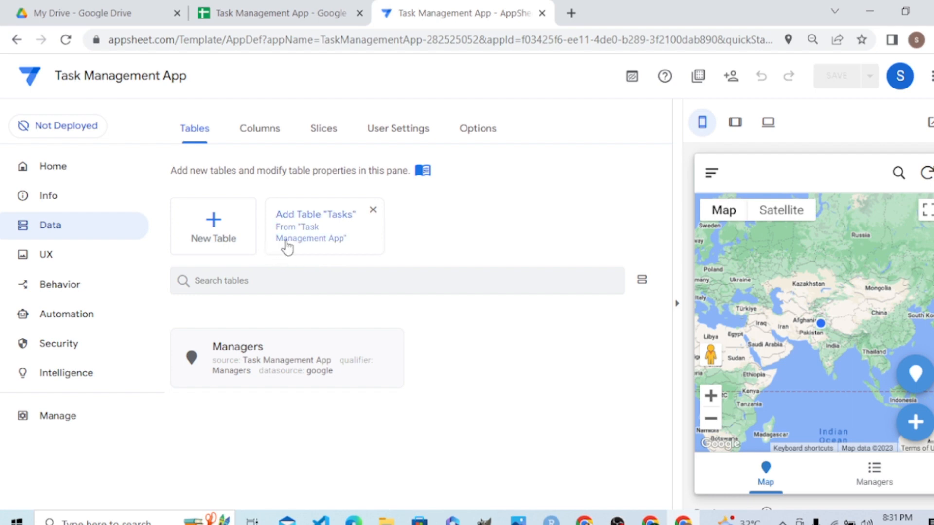
{"action": "mouse_move", "coordinate": [292, 246]}
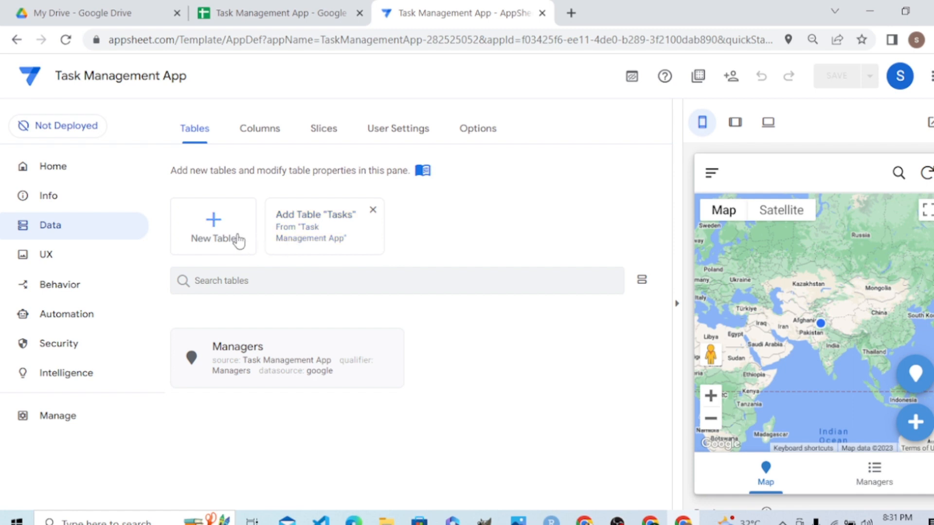
{"action": "mouse_move", "coordinate": [311, 231]}
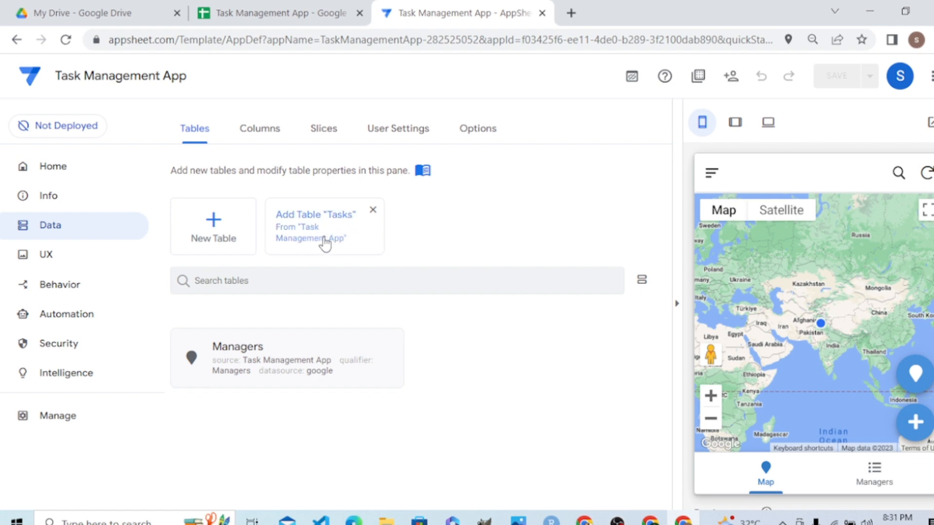
{"action": "mouse_move", "coordinate": [325, 230]}
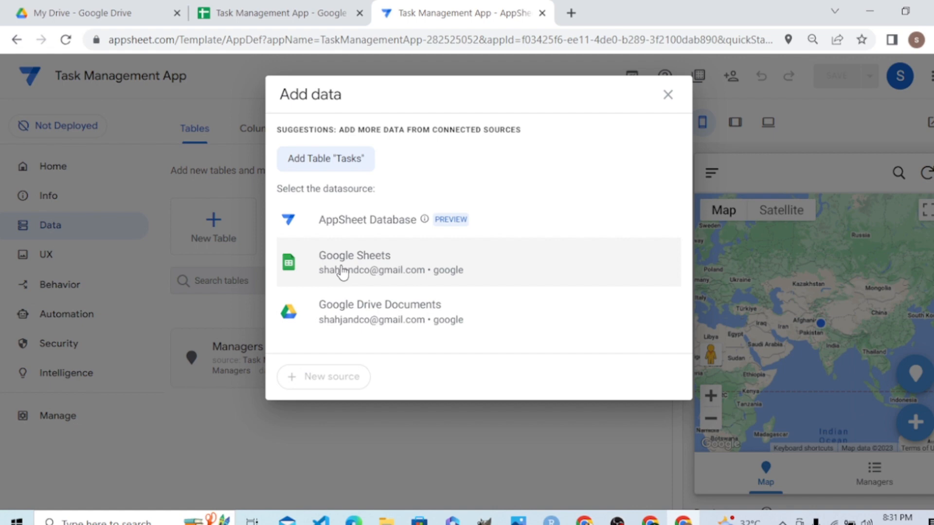
Add the Tasks worksheet from Google Sheets as a table allowing updates, adds and deletes
{"action": "left_click", "coordinate": [354, 262]}
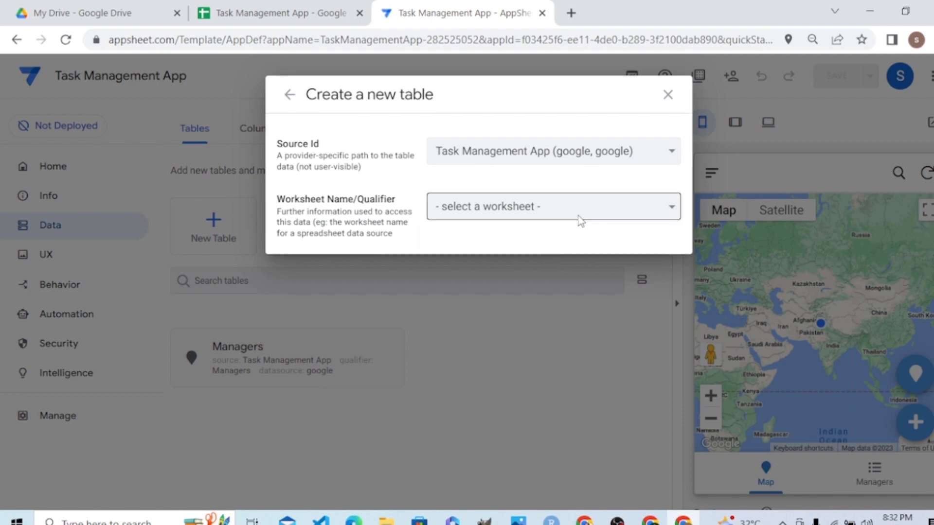
{"action": "left_click", "coordinate": [552, 206]}
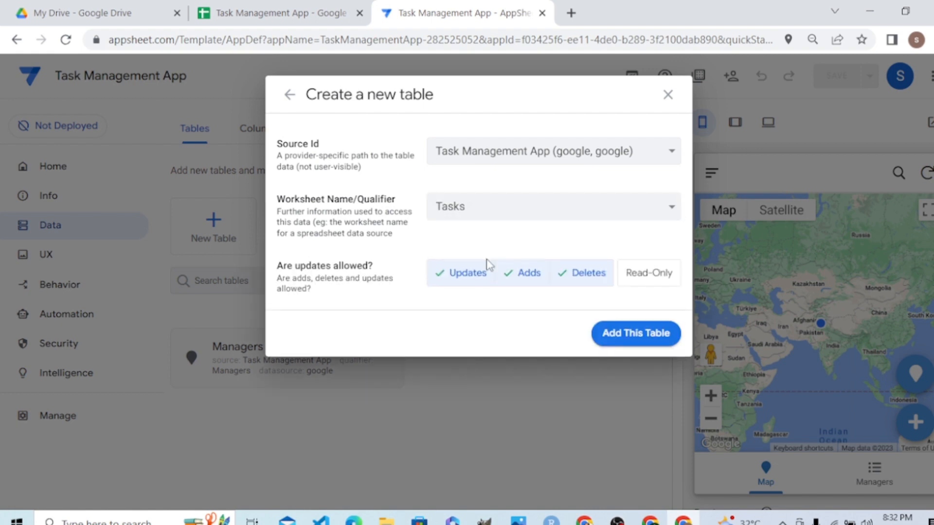
{"action": "left_click", "coordinate": [635, 332]}
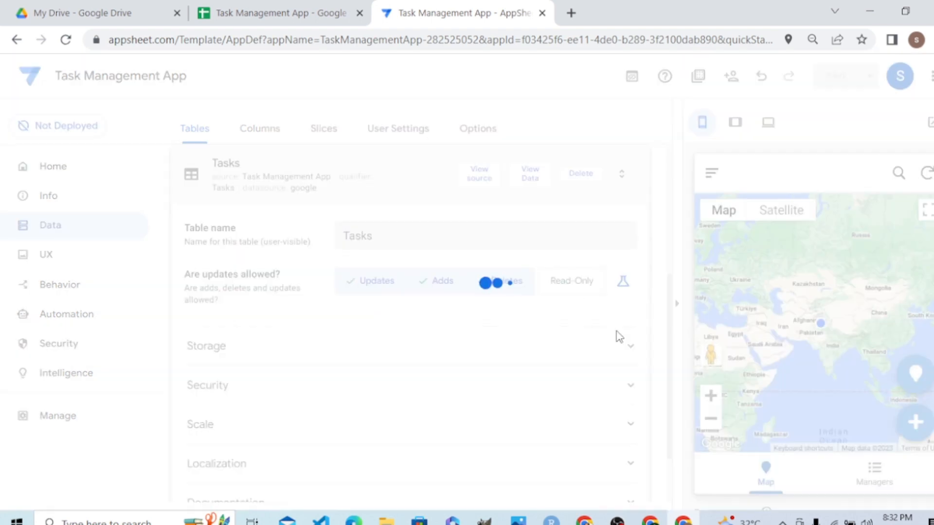
{"action": "left_click", "coordinate": [507, 280]}
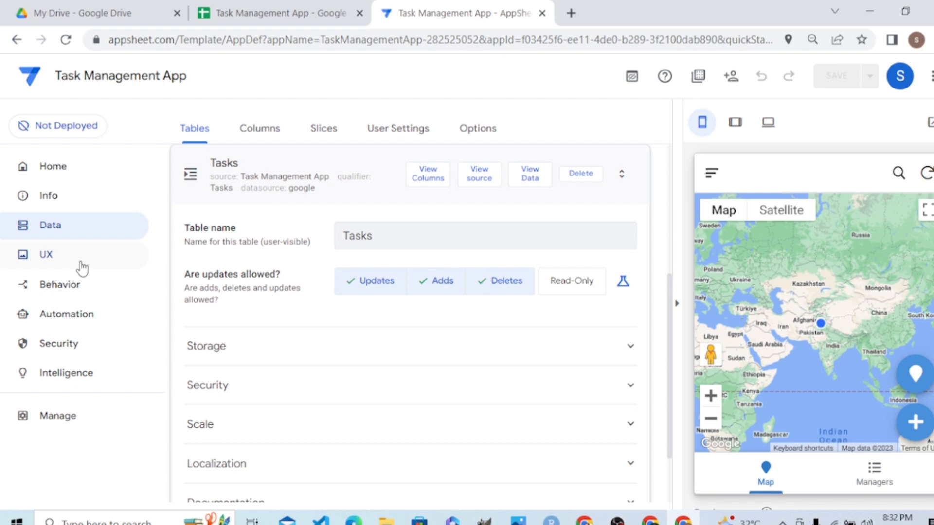
Remove the Map view from UX Primary Views, leaving Managers as the only view
{"action": "left_click", "coordinate": [45, 254]}
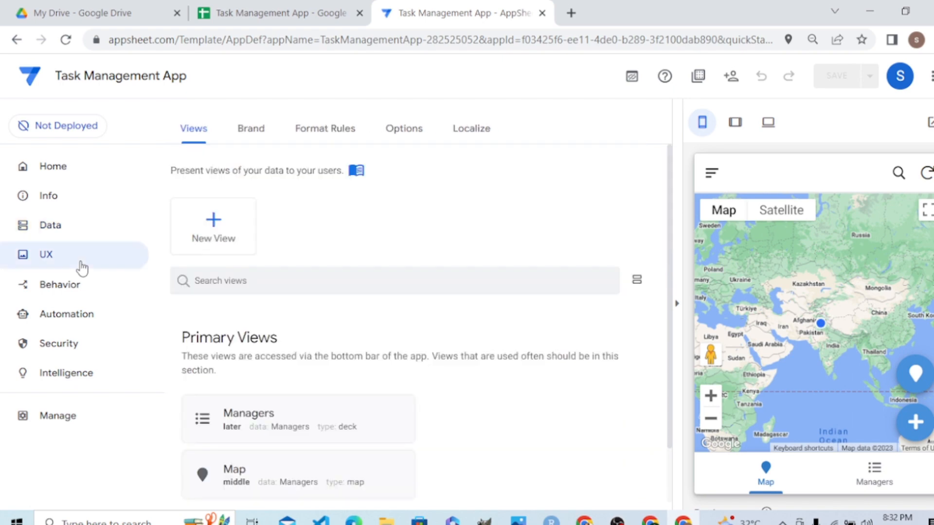
{"action": "mouse_move", "coordinate": [660, 286]}
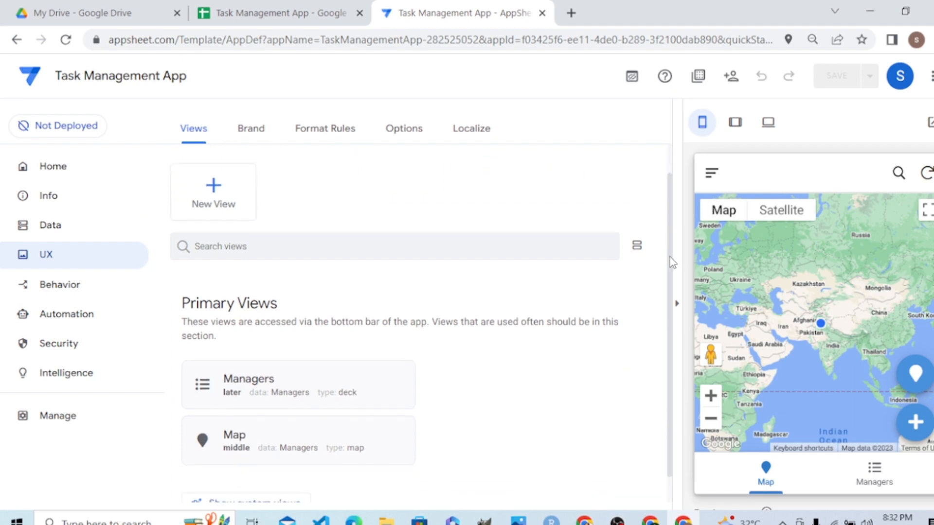
{"action": "scroll", "scroll_direction": "down", "scroll_amount": 3}
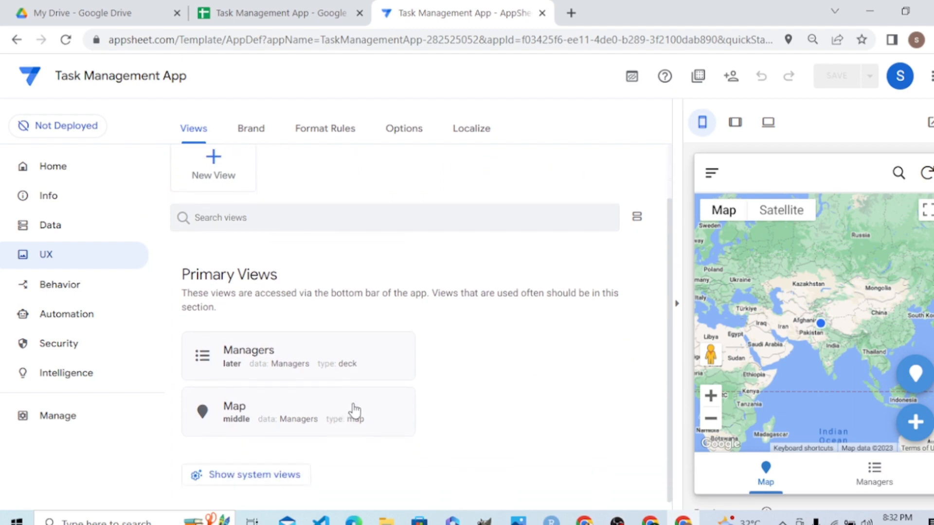
{"action": "left_click", "coordinate": [298, 410]}
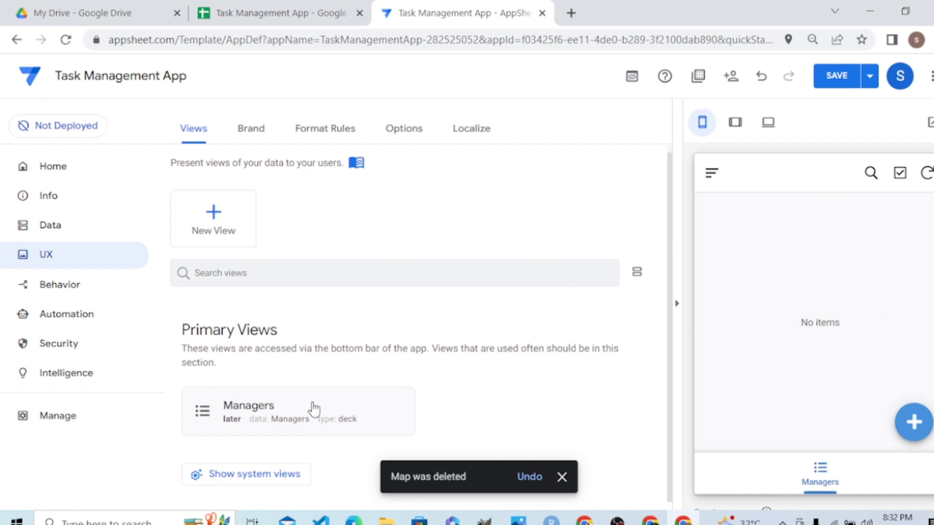
{"action": "left_click", "coordinate": [560, 477]}
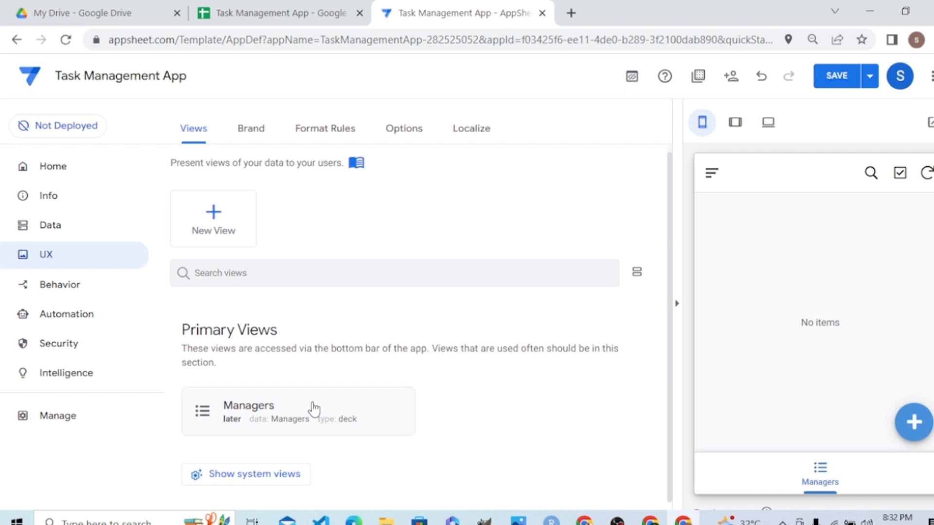
{"action": "mouse_move", "coordinate": [166, 323]}
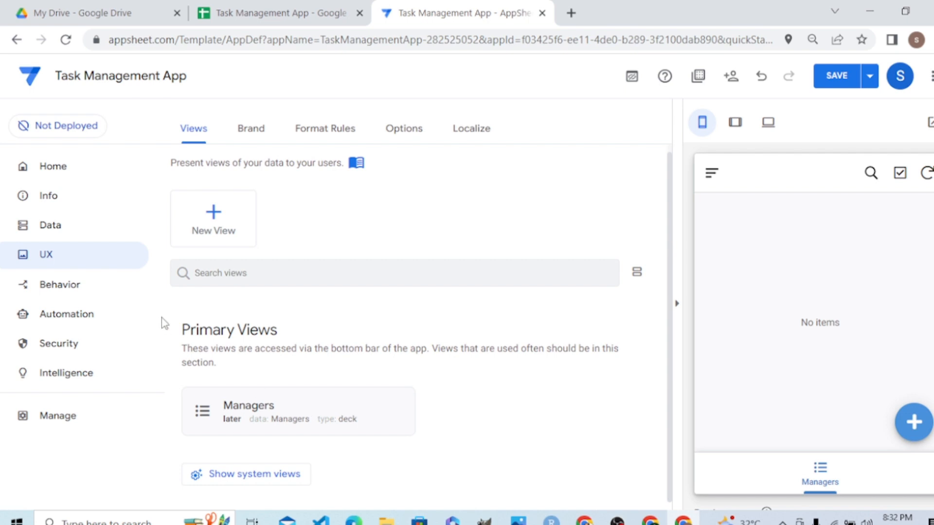
{"action": "mouse_move", "coordinate": [50, 225]}
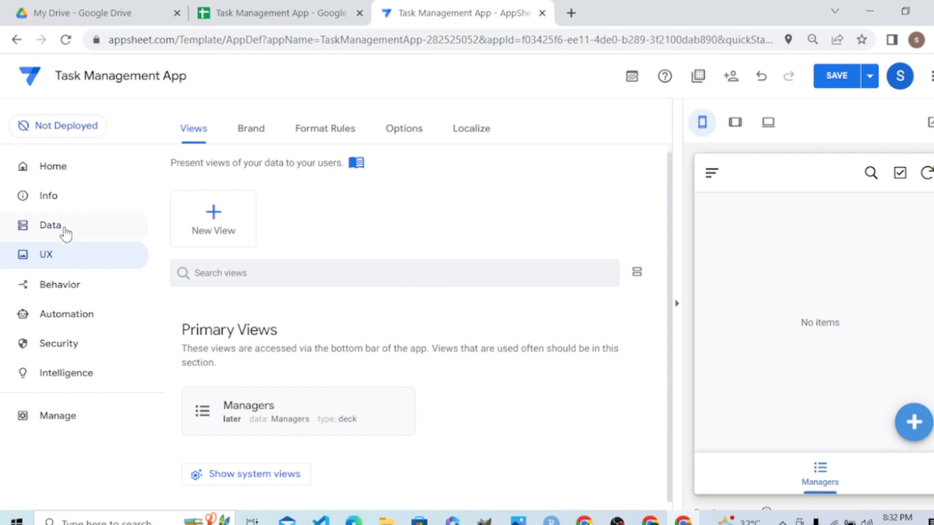
Return to Data and review the Managers and Tasks tables' settings
{"action": "left_click", "coordinate": [51, 225]}
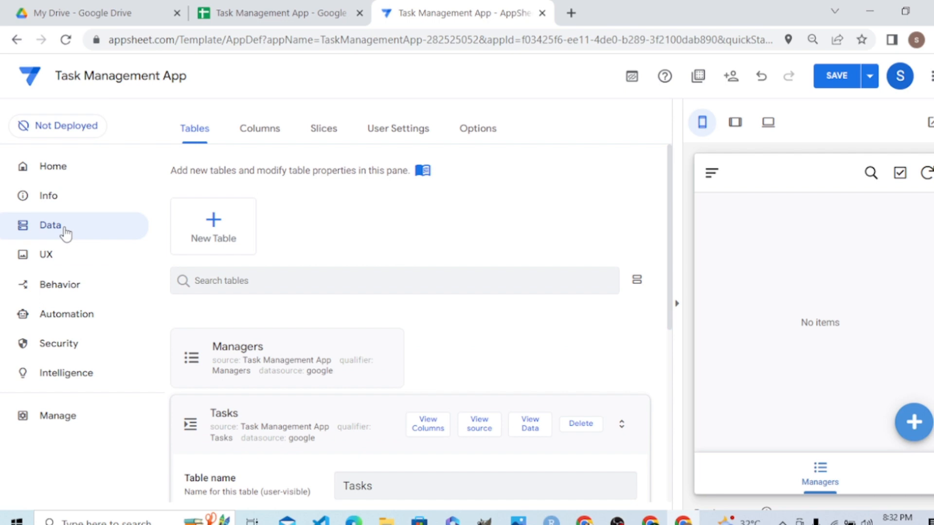
{"action": "mouse_move", "coordinate": [671, 242]}
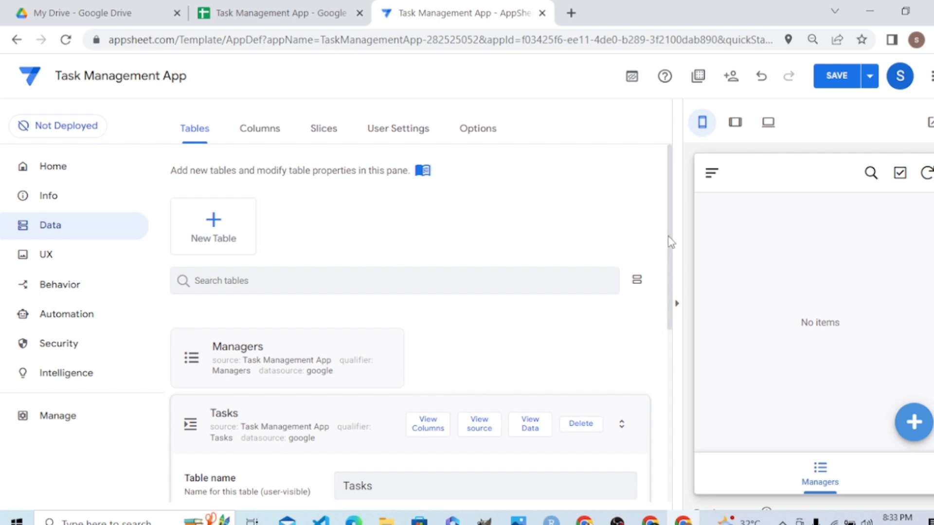
{"action": "scroll", "scroll_direction": "down", "scroll_amount": 3}
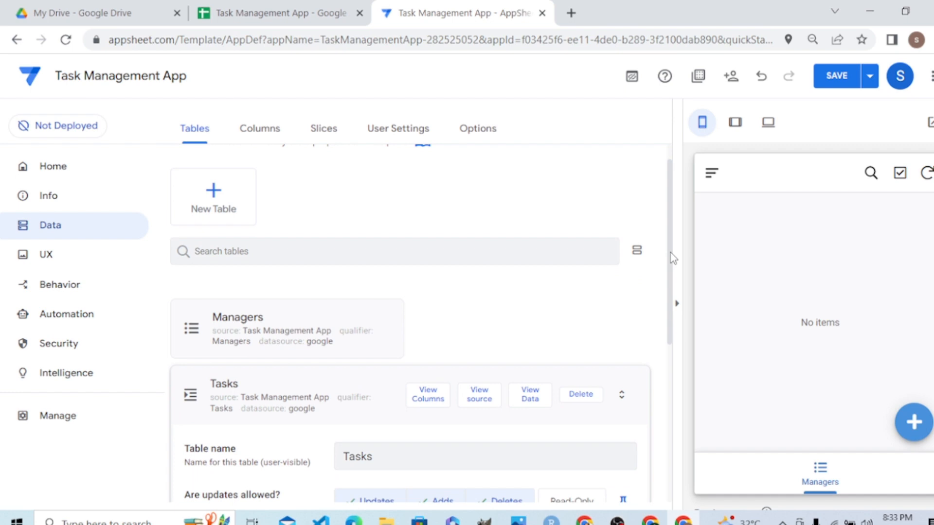
{"action": "scroll", "scroll_direction": "down", "scroll_amount": 3}
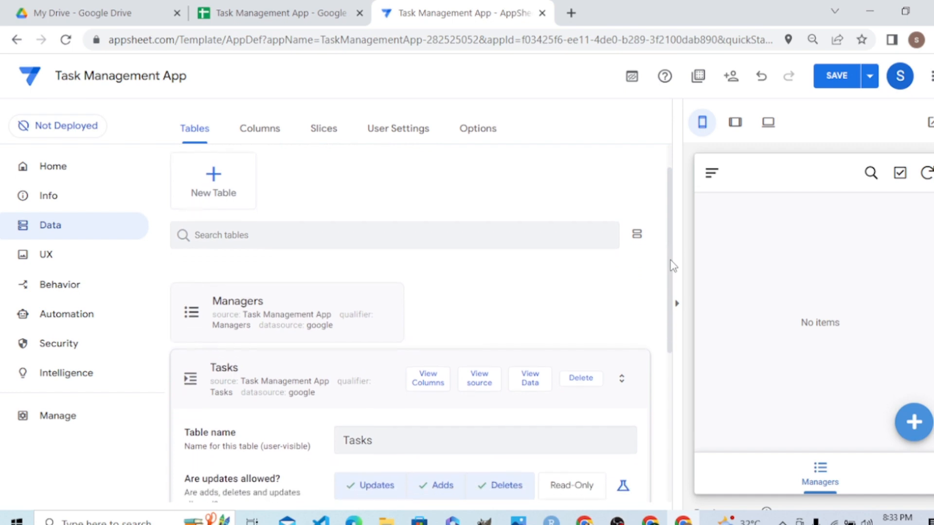
{"action": "scroll", "scroll_direction": "down", "scroll_amount": 3}
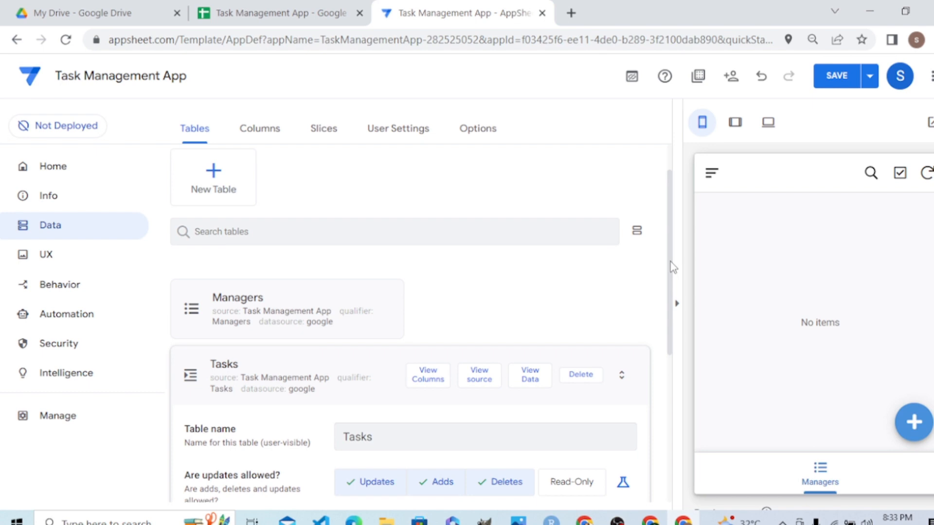
{"action": "scroll", "scroll_direction": "down", "scroll_amount": 3}
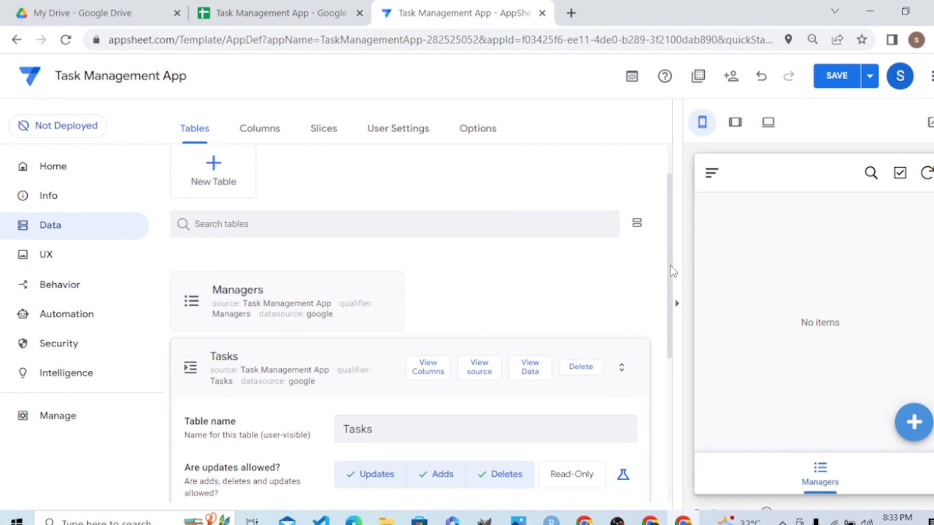
{"action": "mouse_move", "coordinate": [331, 354]}
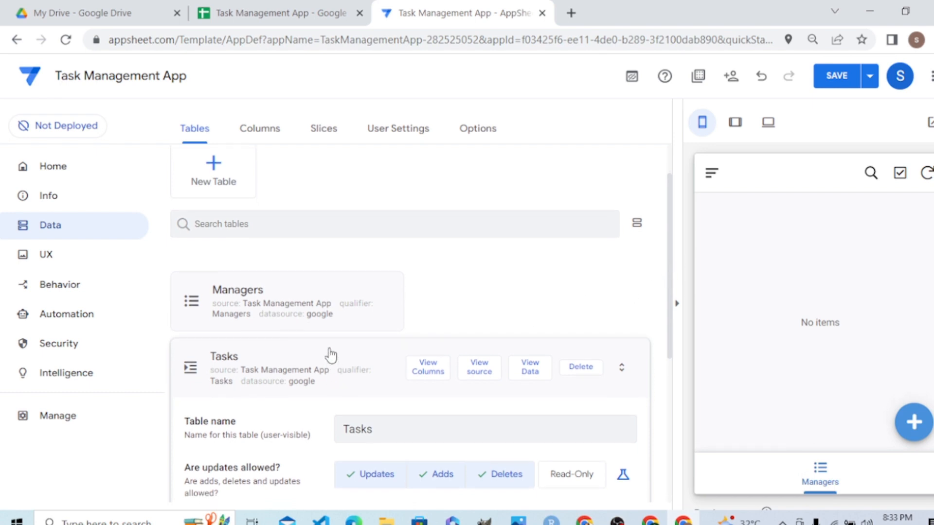